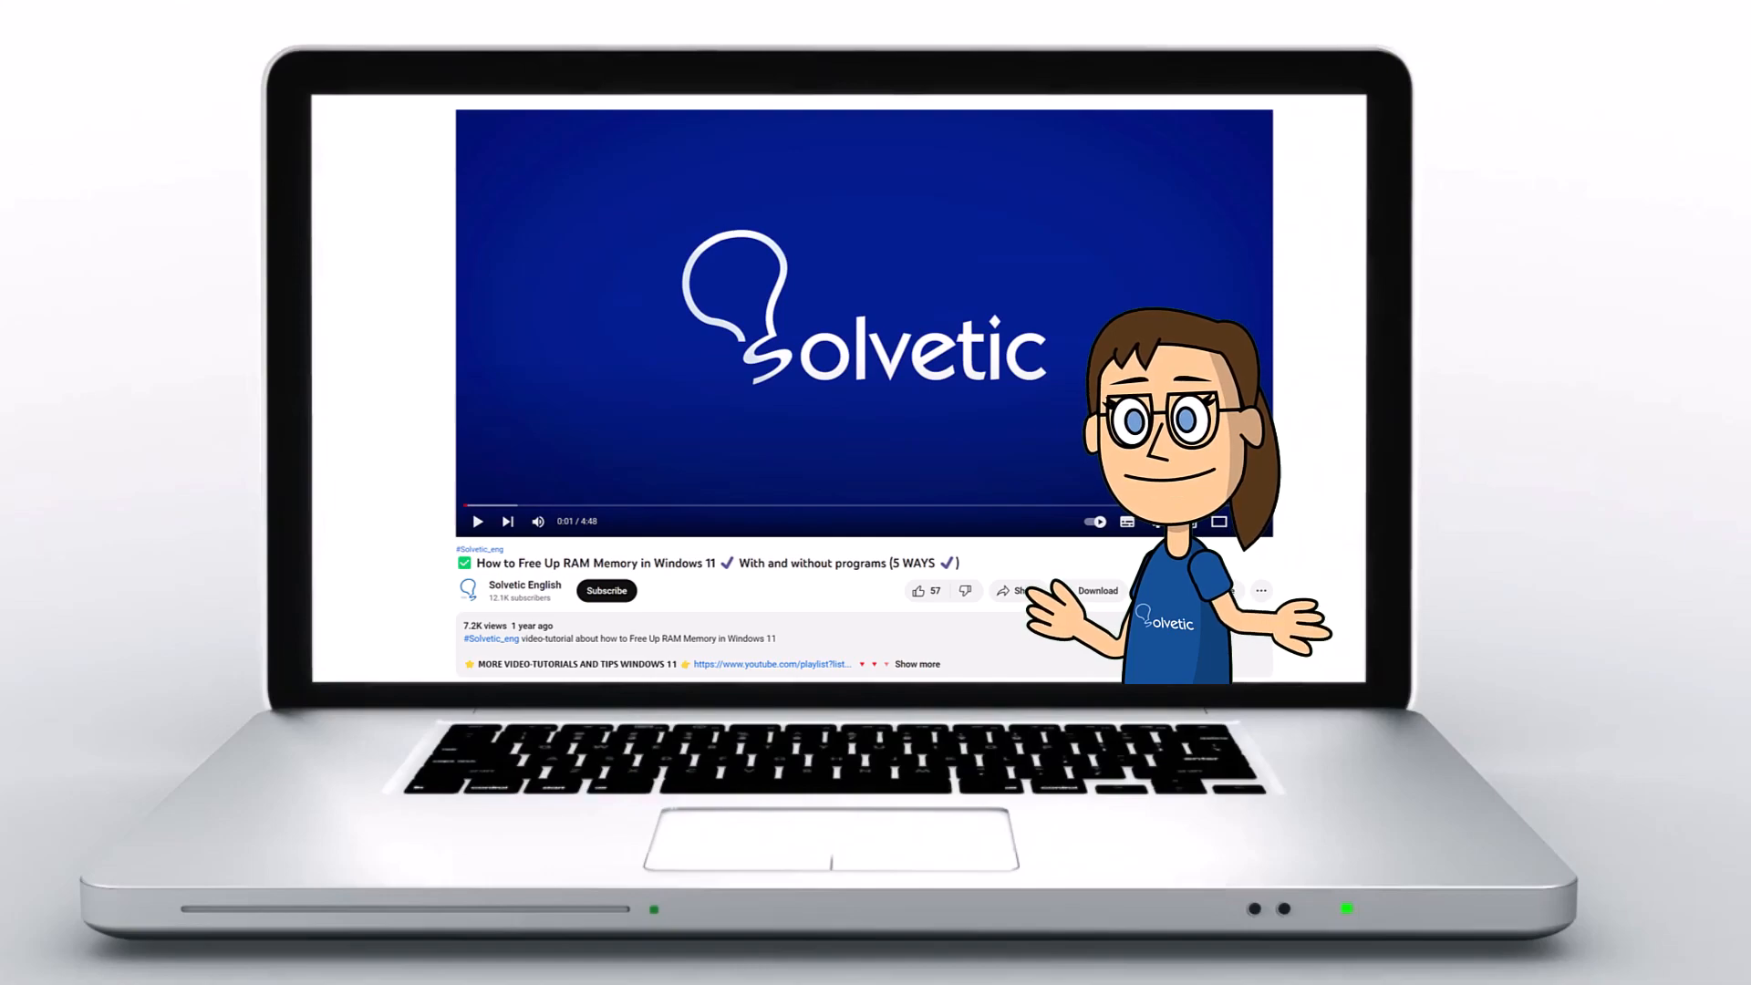
- Let the YouTube intro finish until the Windows 11 desktop appears
left_click(917, 664)
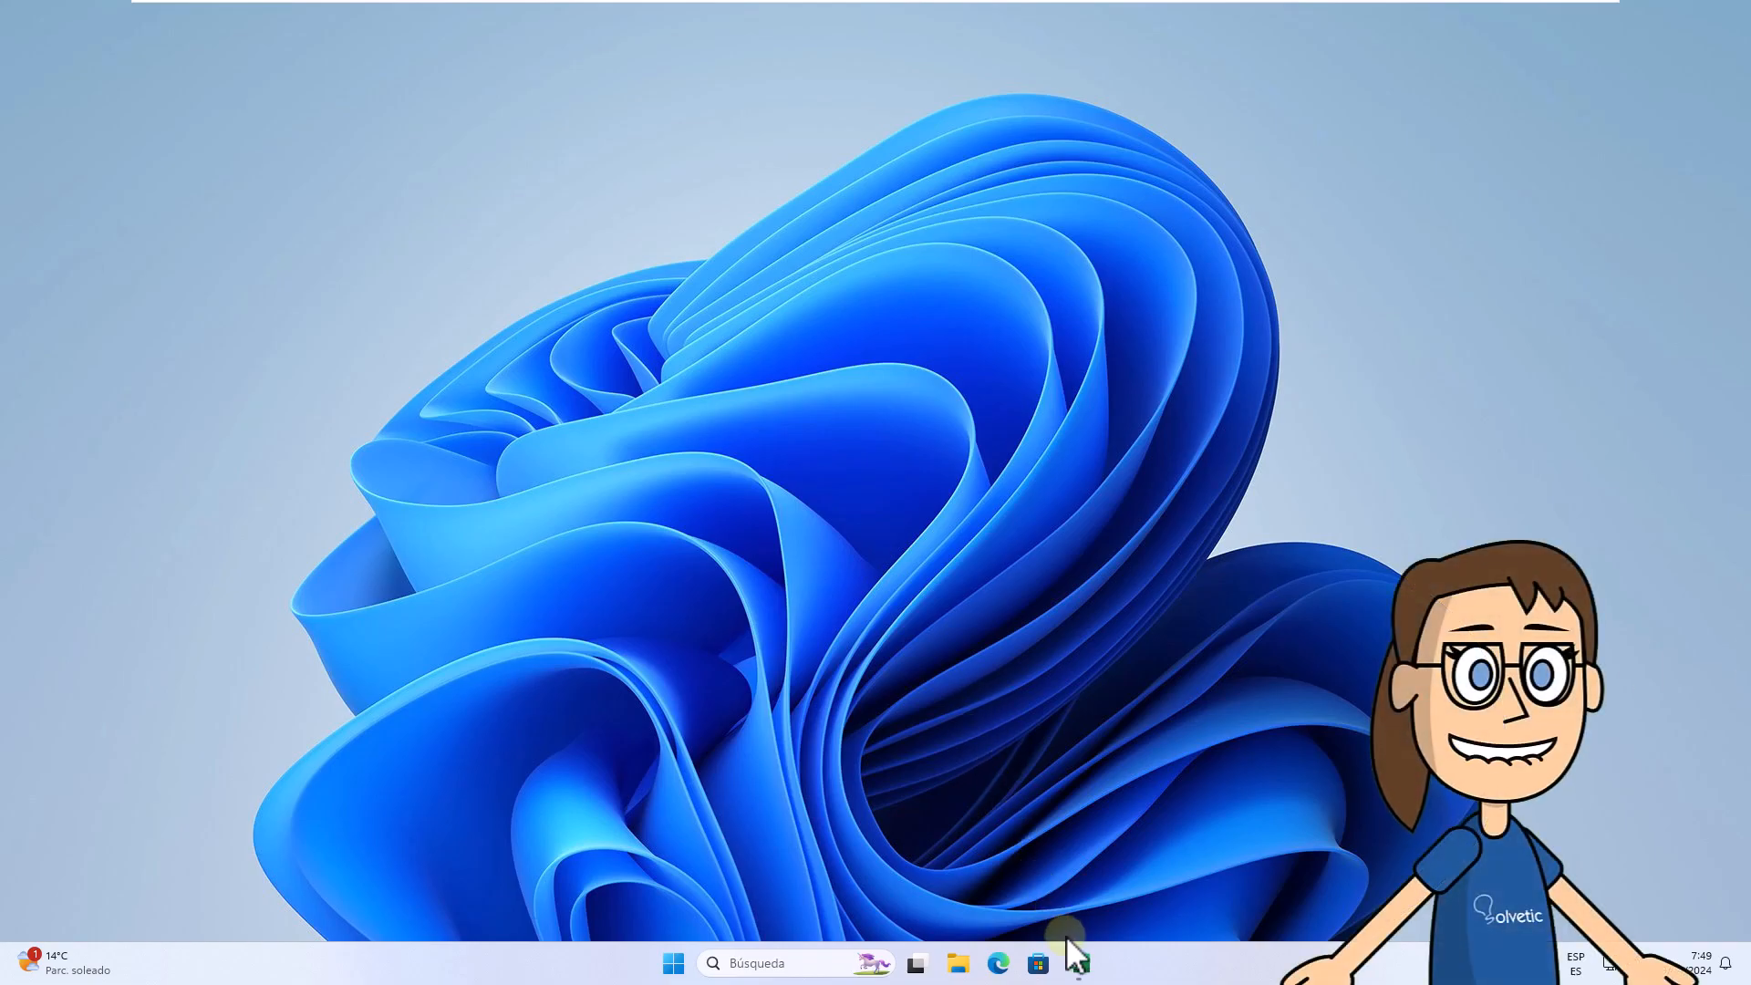
- Launch Excel with a blank workbook and bring up Excel Options from the File menu
left_click(1058, 963)
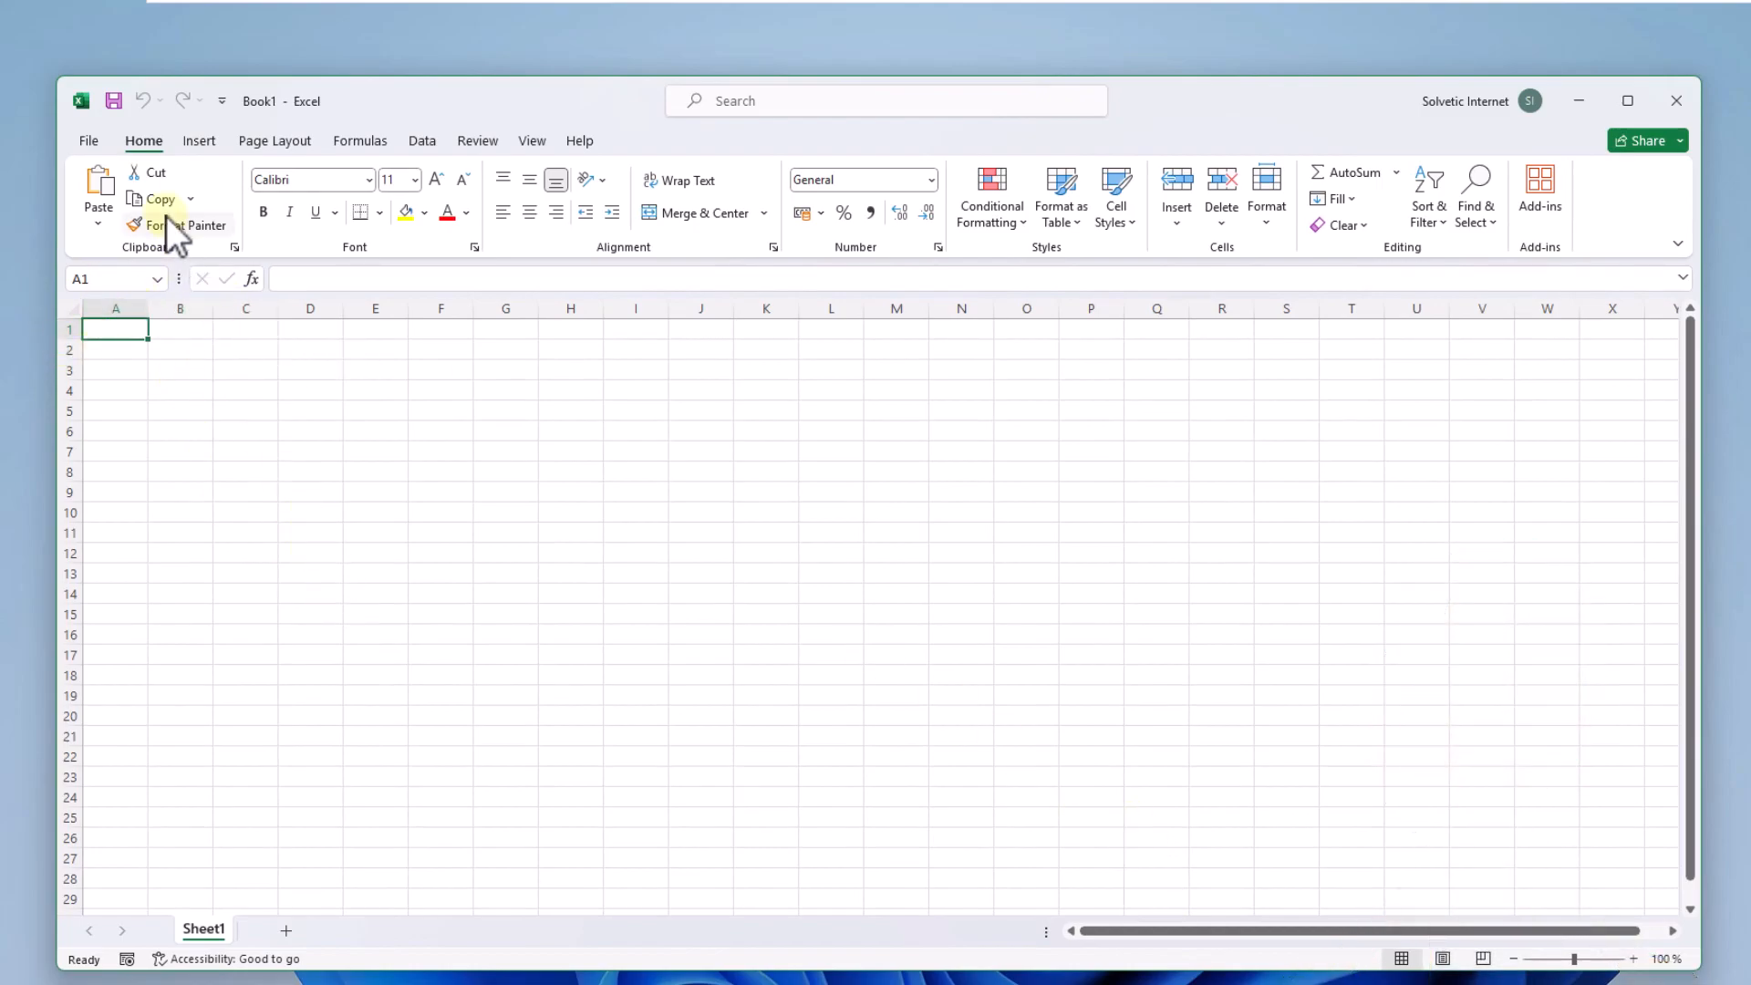
left_click(88, 140)
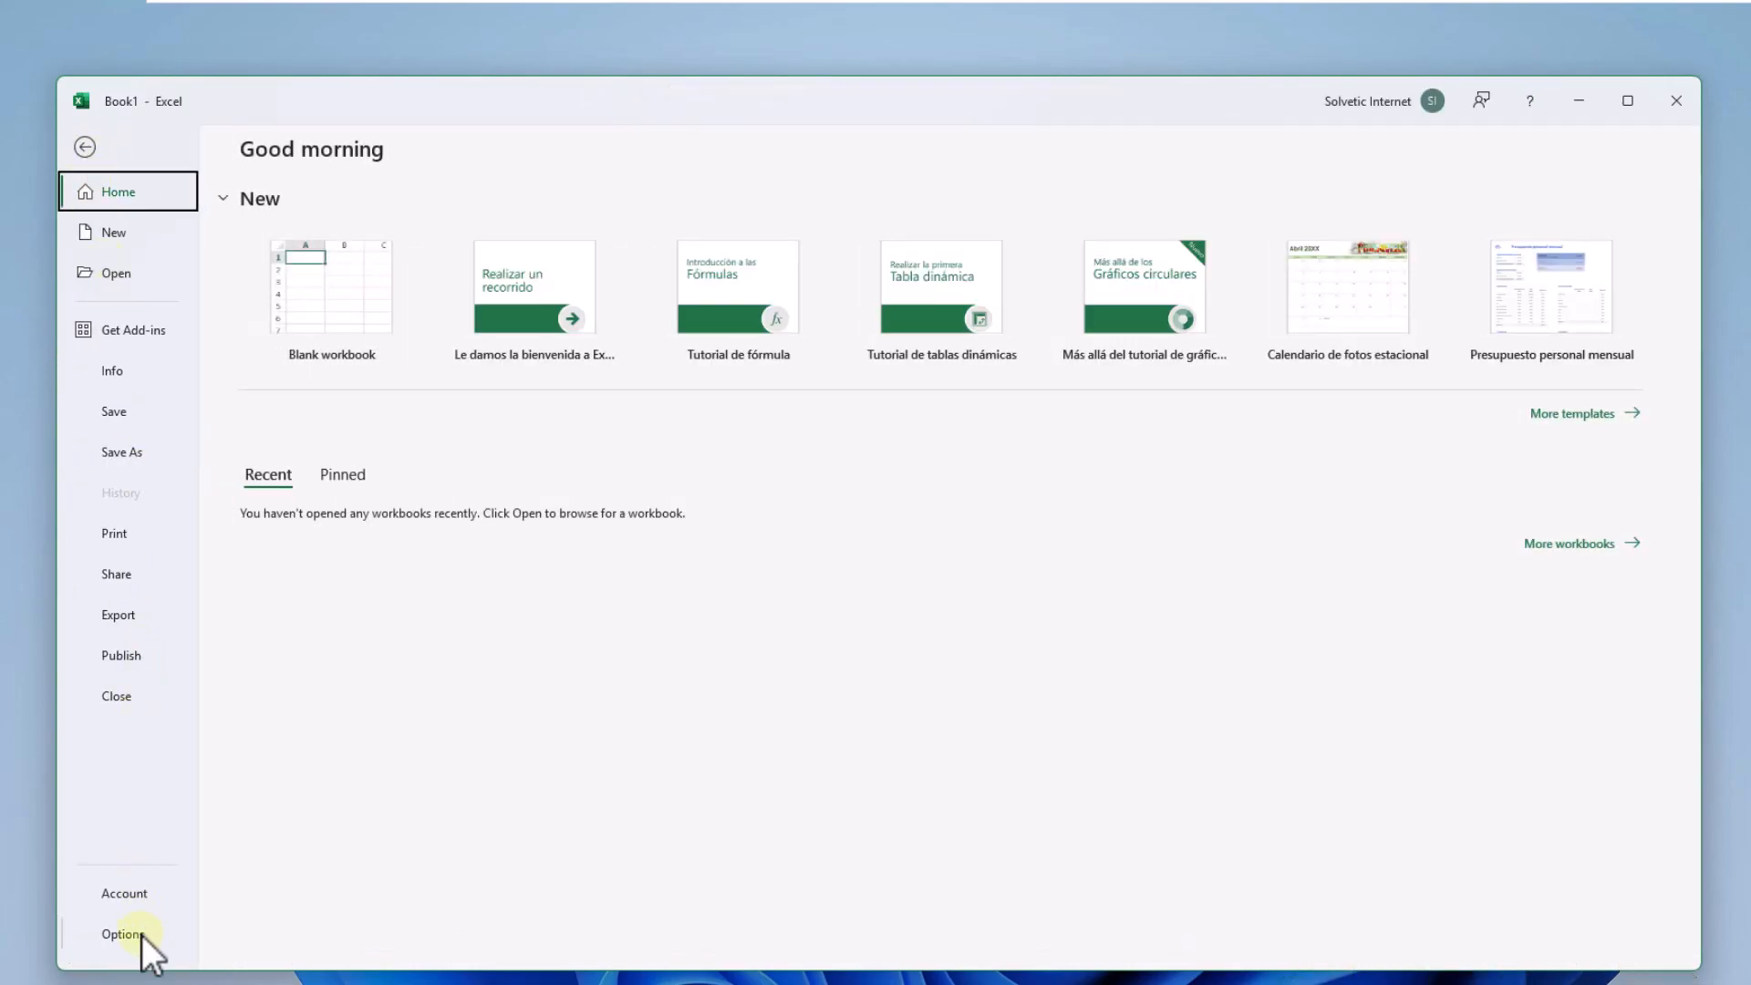
left_click(121, 934)
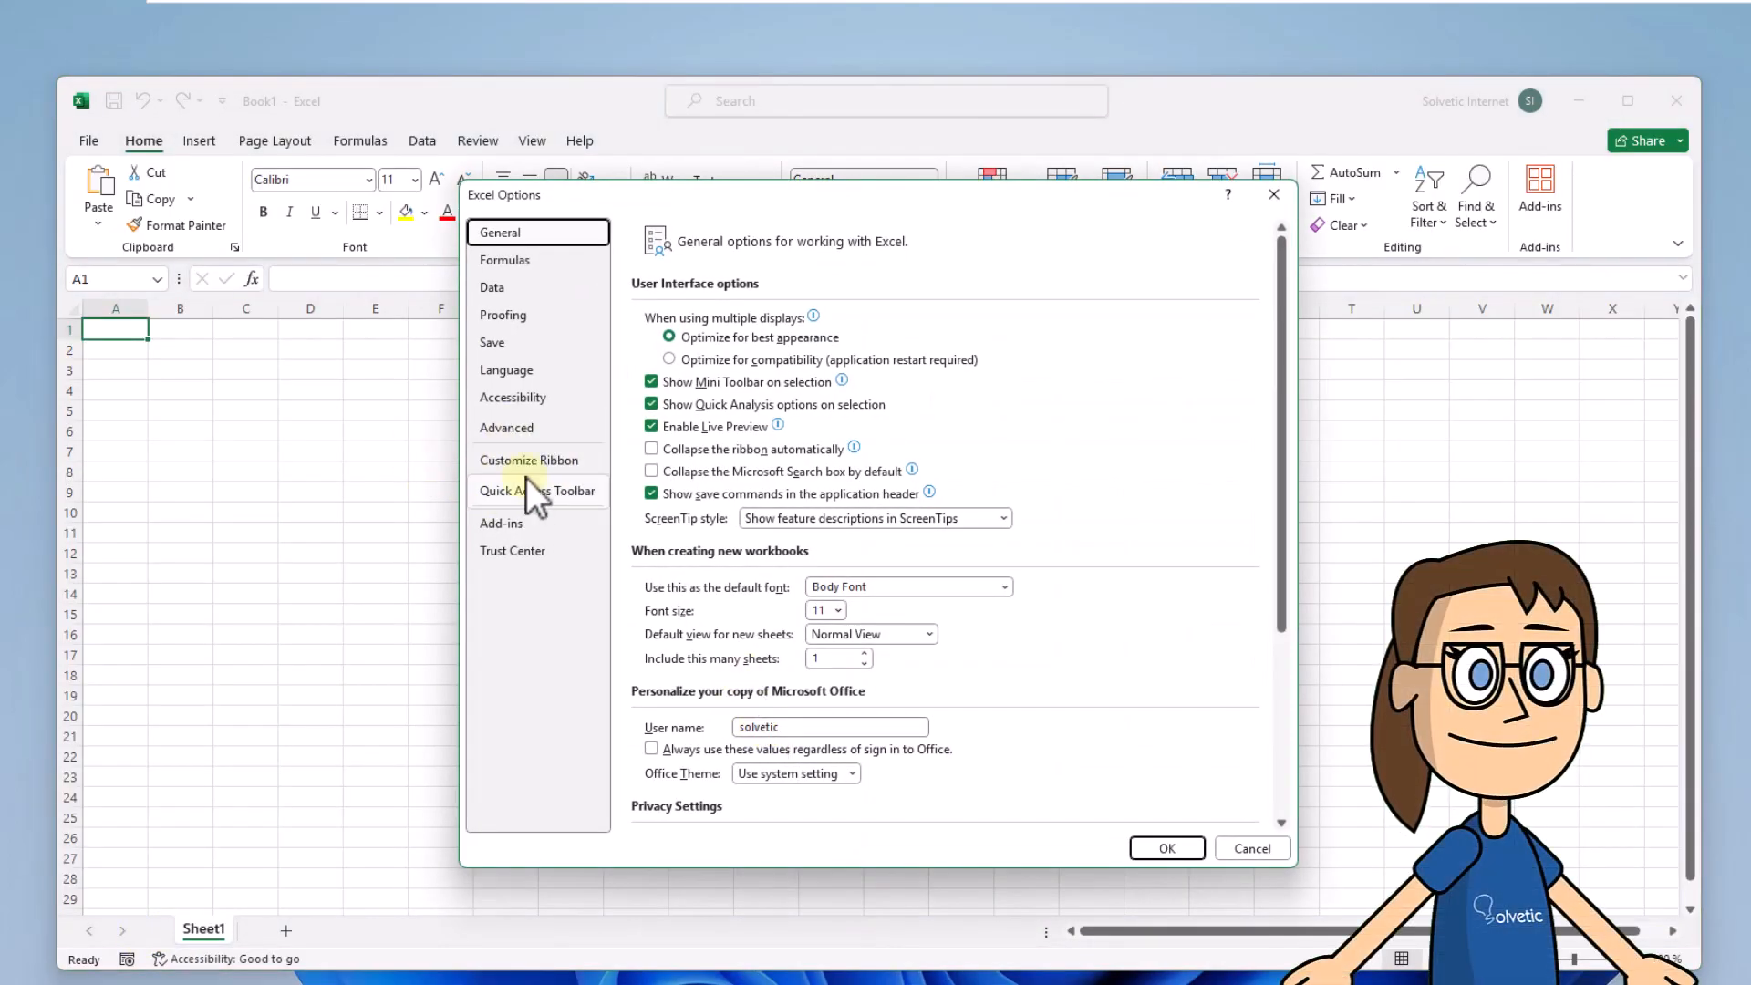
- Enable the Developer tab under Customize Ribbon and confirm with OK
left_click(528, 459)
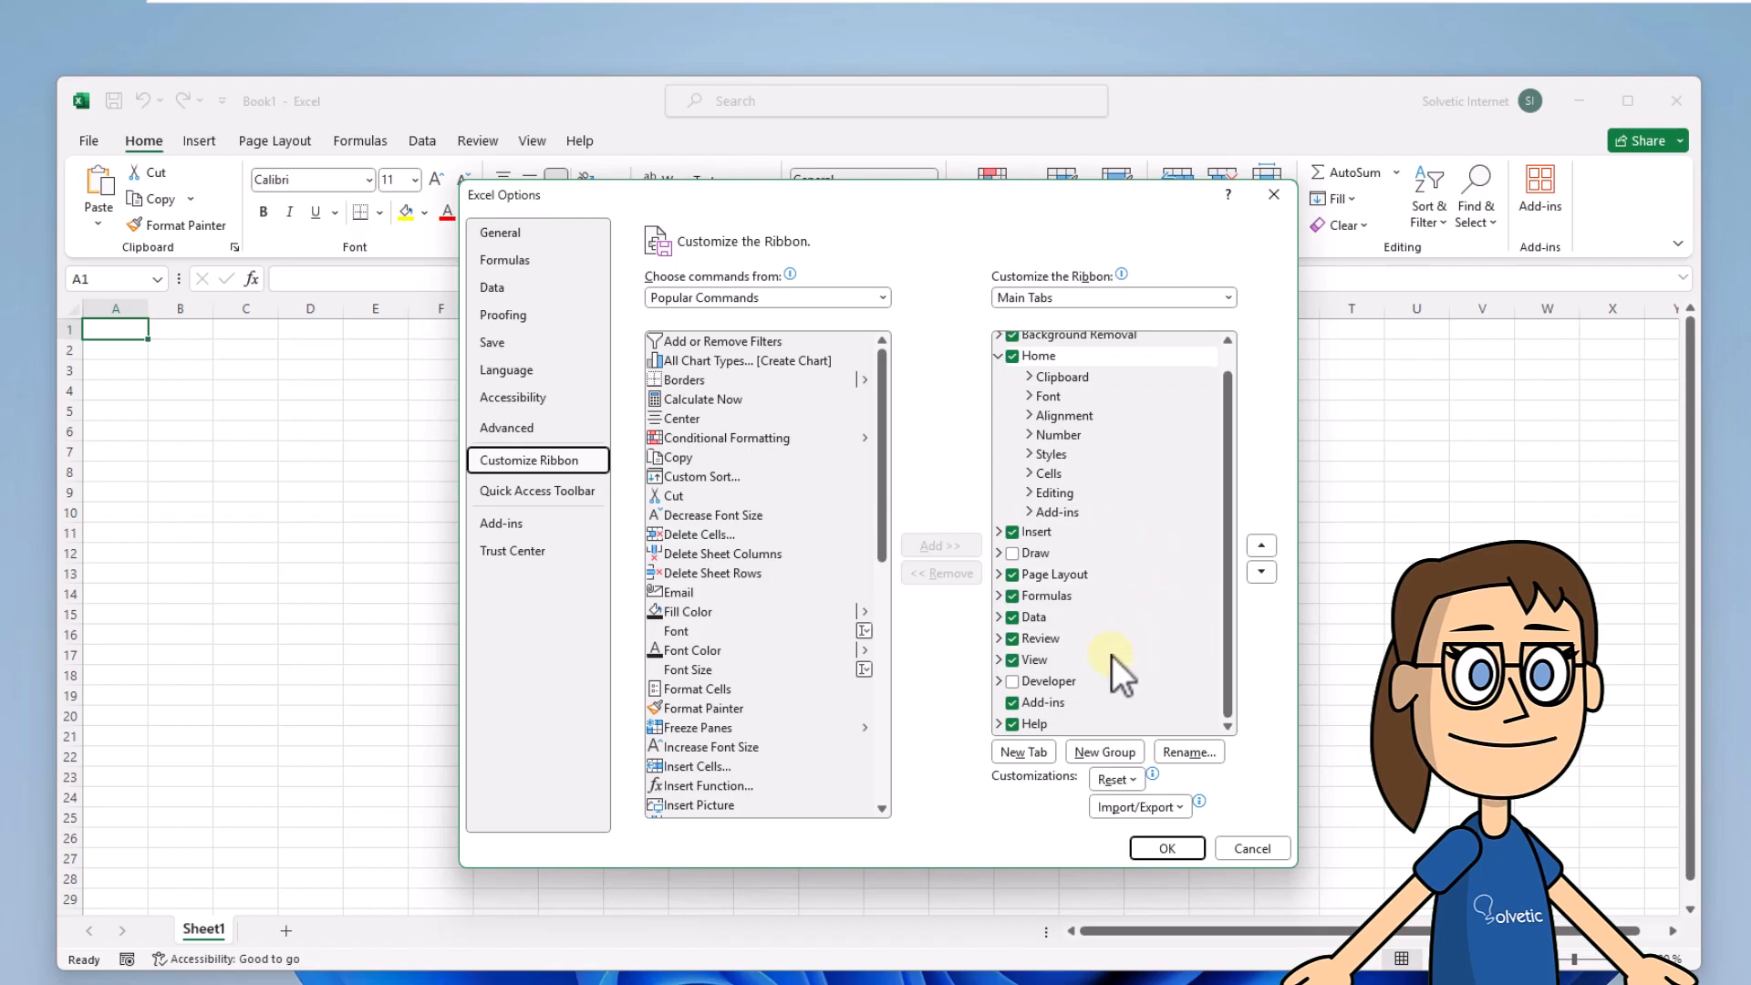
left_click(1010, 682)
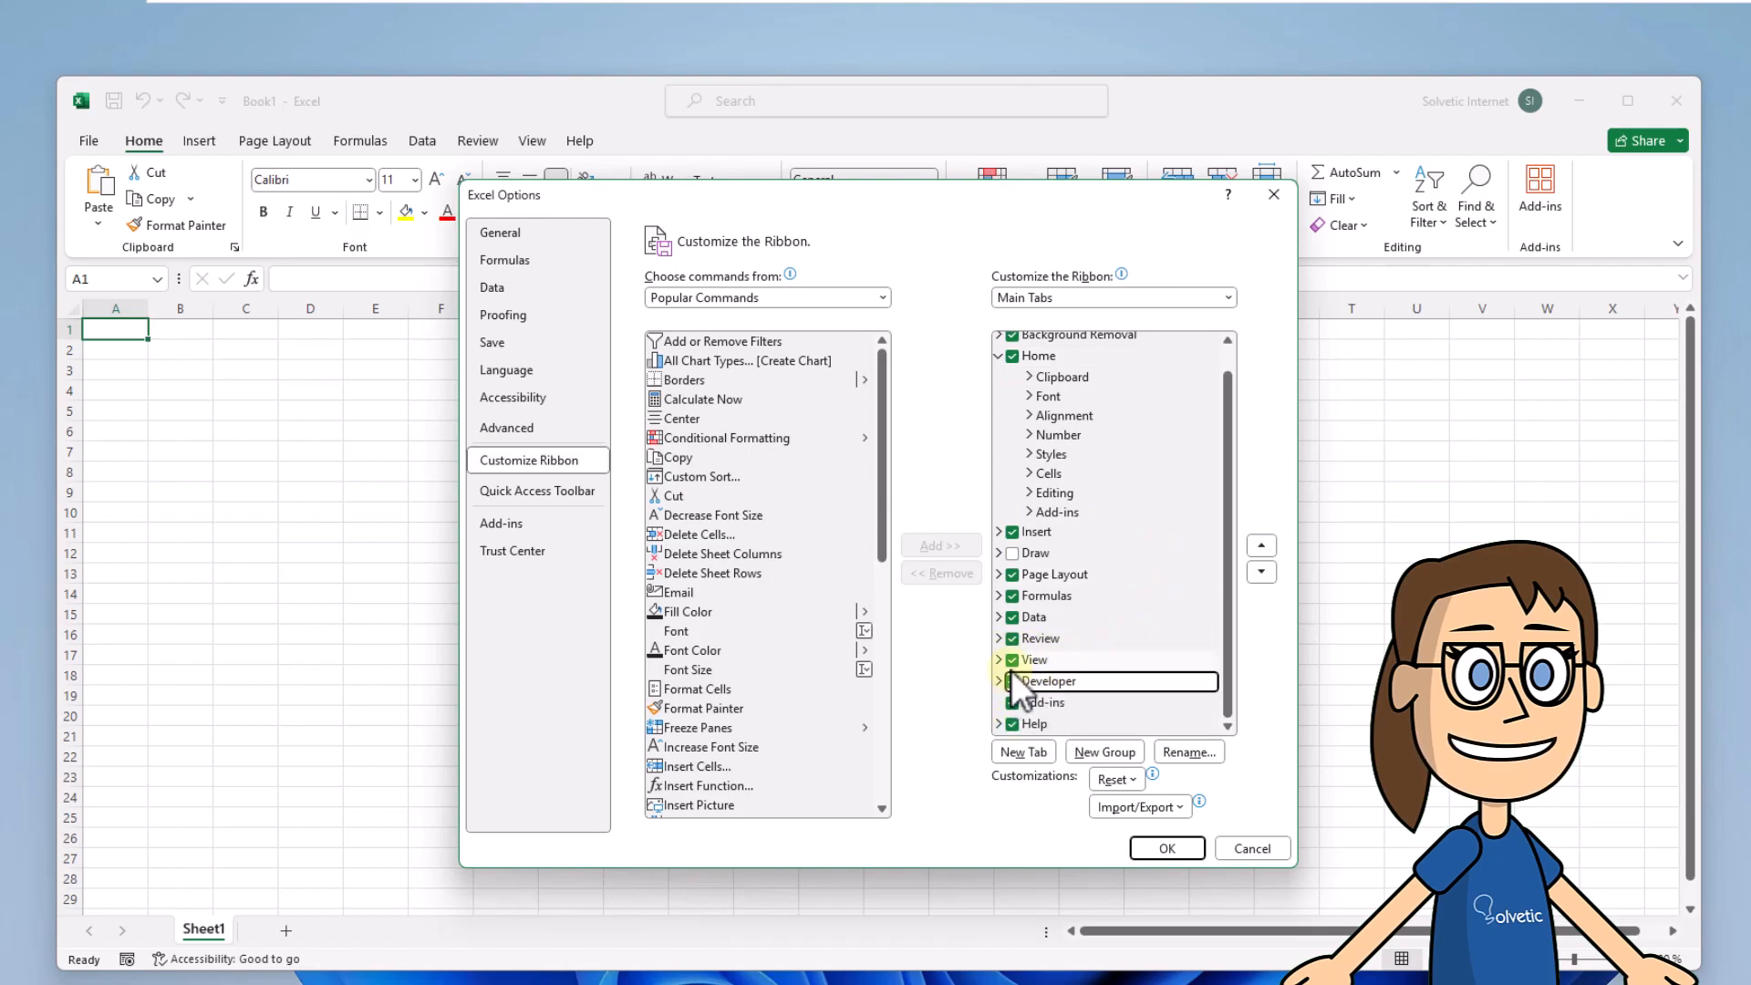
left_click(1012, 682)
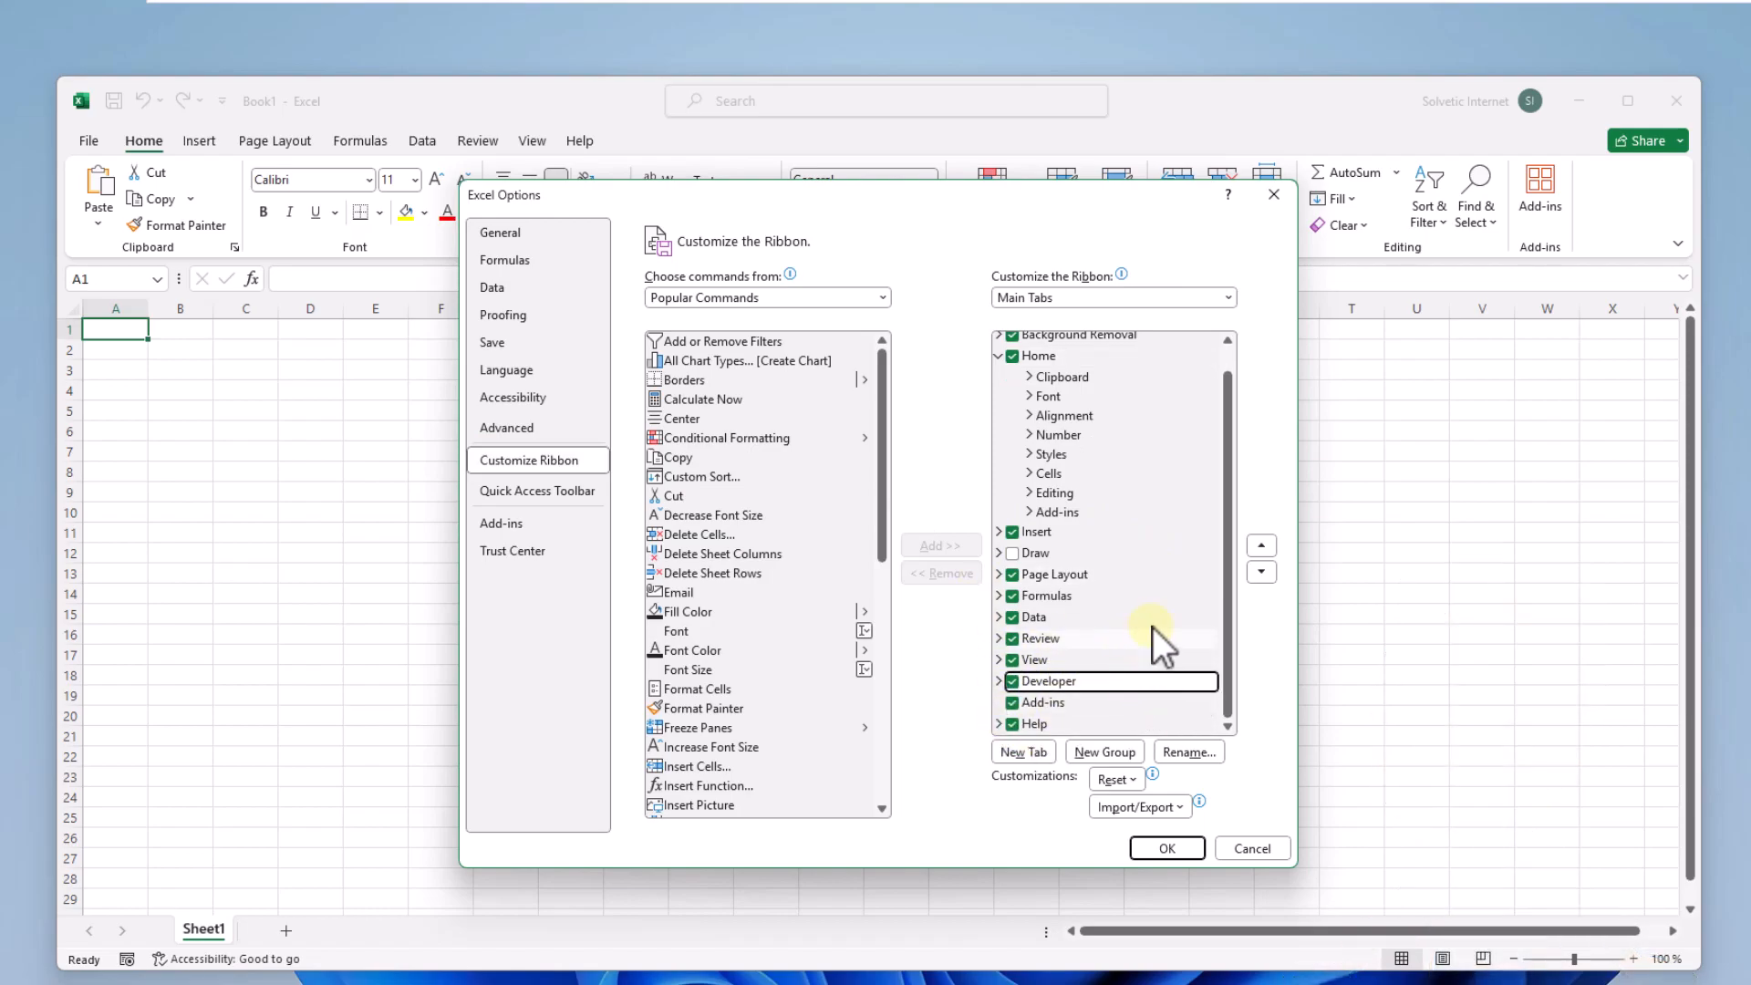
left_click(1167, 848)
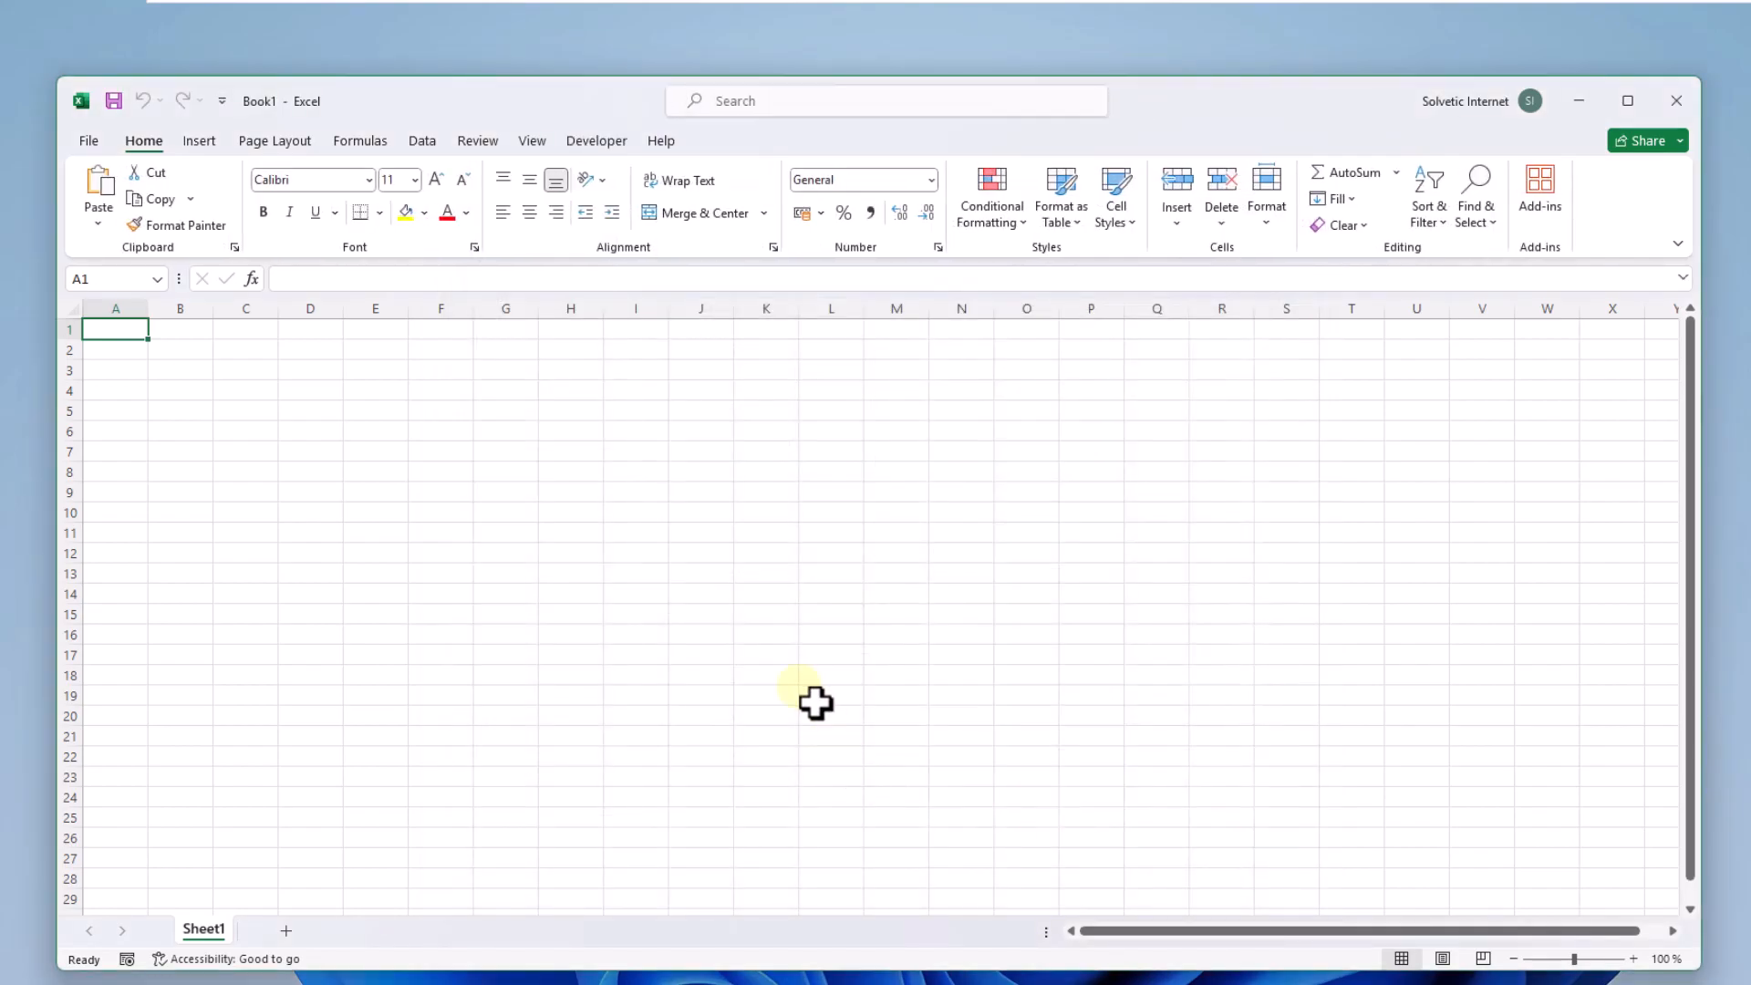
- Show the Office Add-ins window from the Developer tab's Add-ins group
left_click(597, 141)
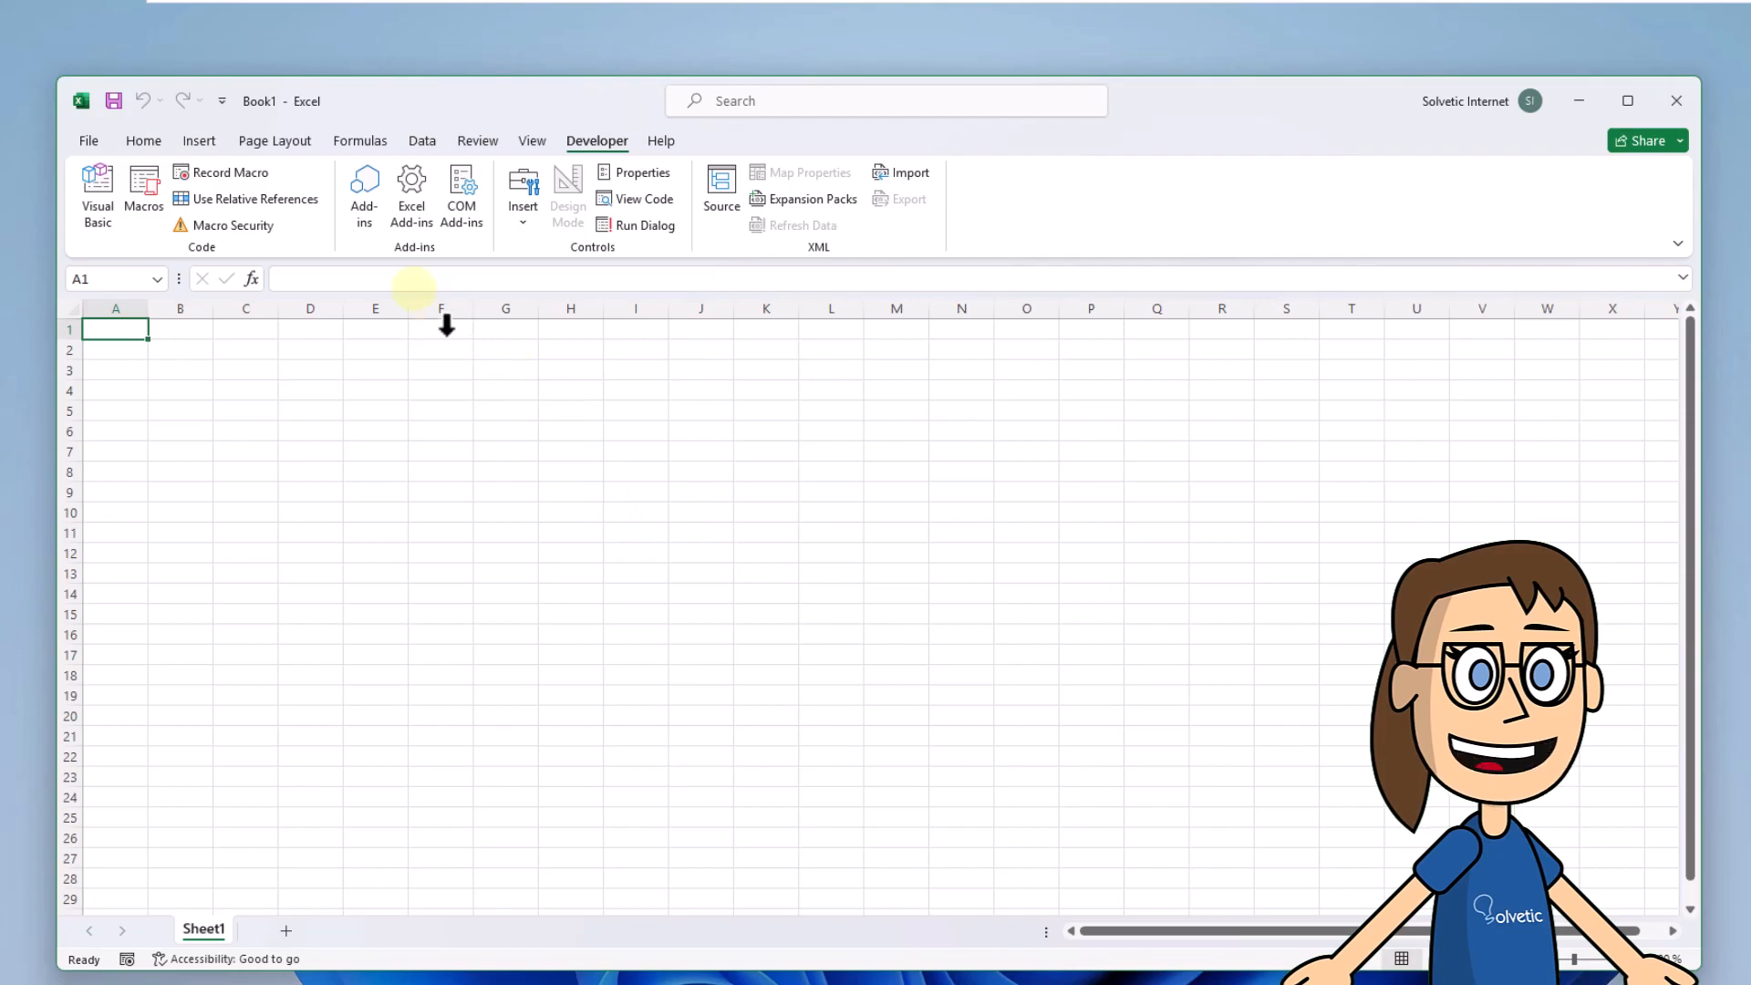
left_click(363, 186)
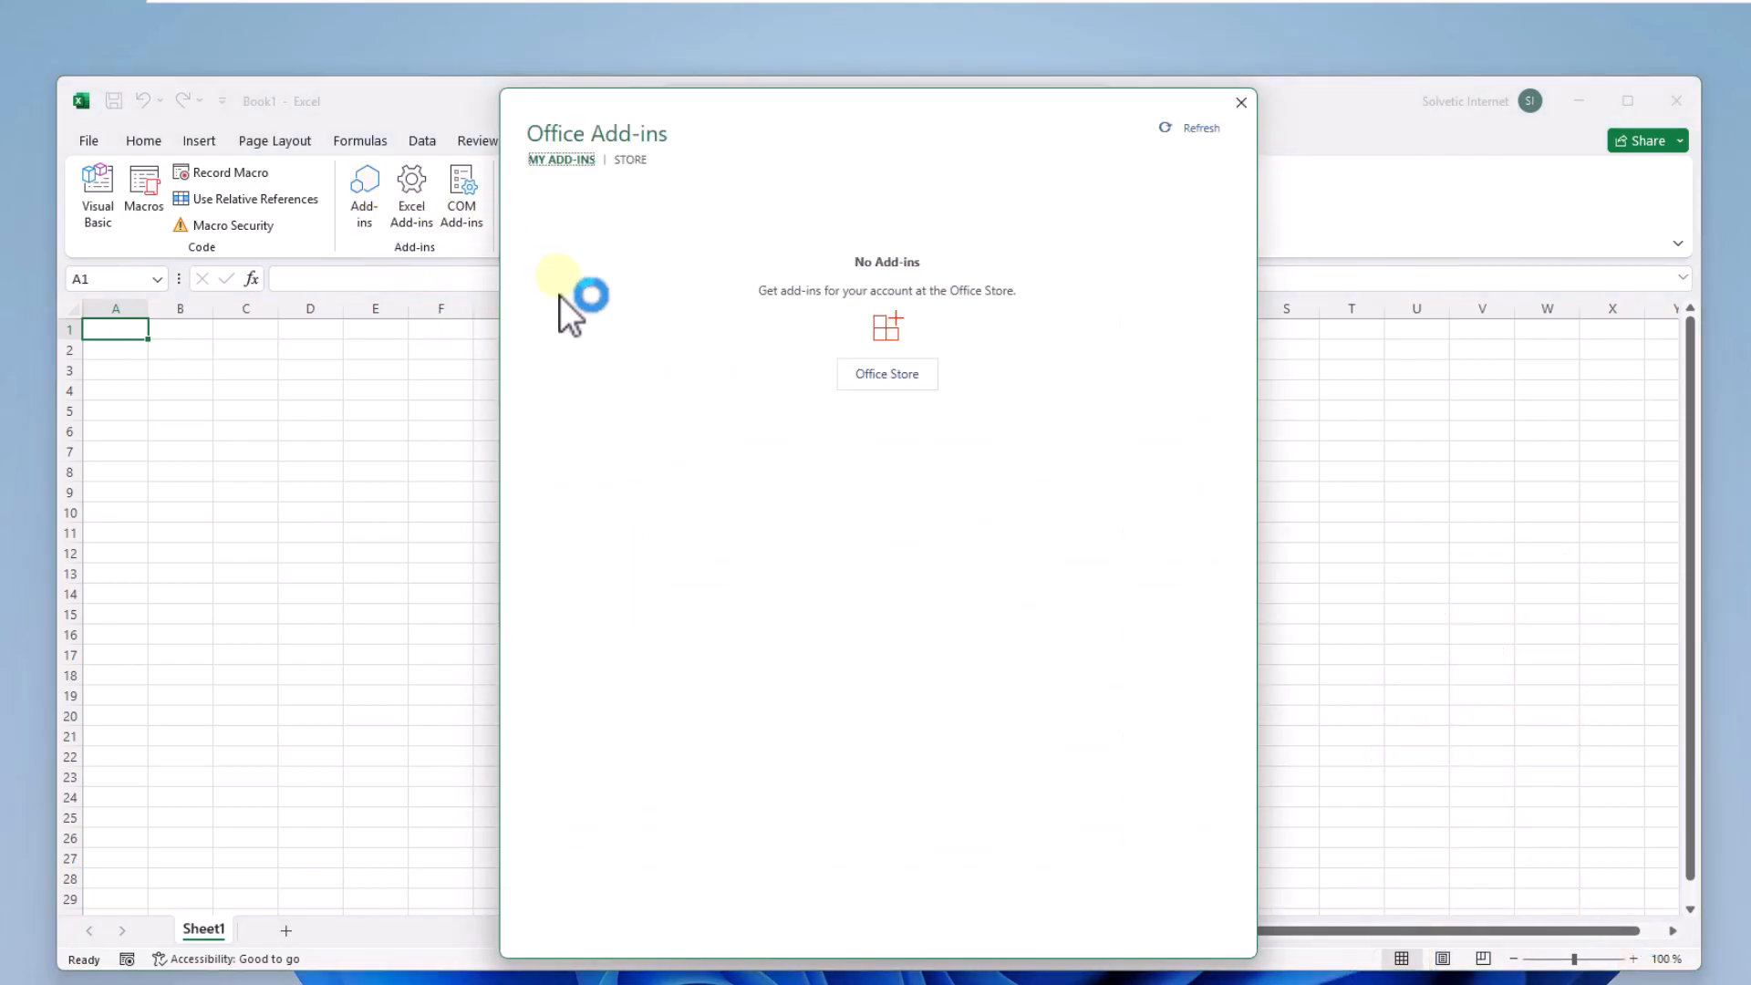
mouse_move(845, 474)
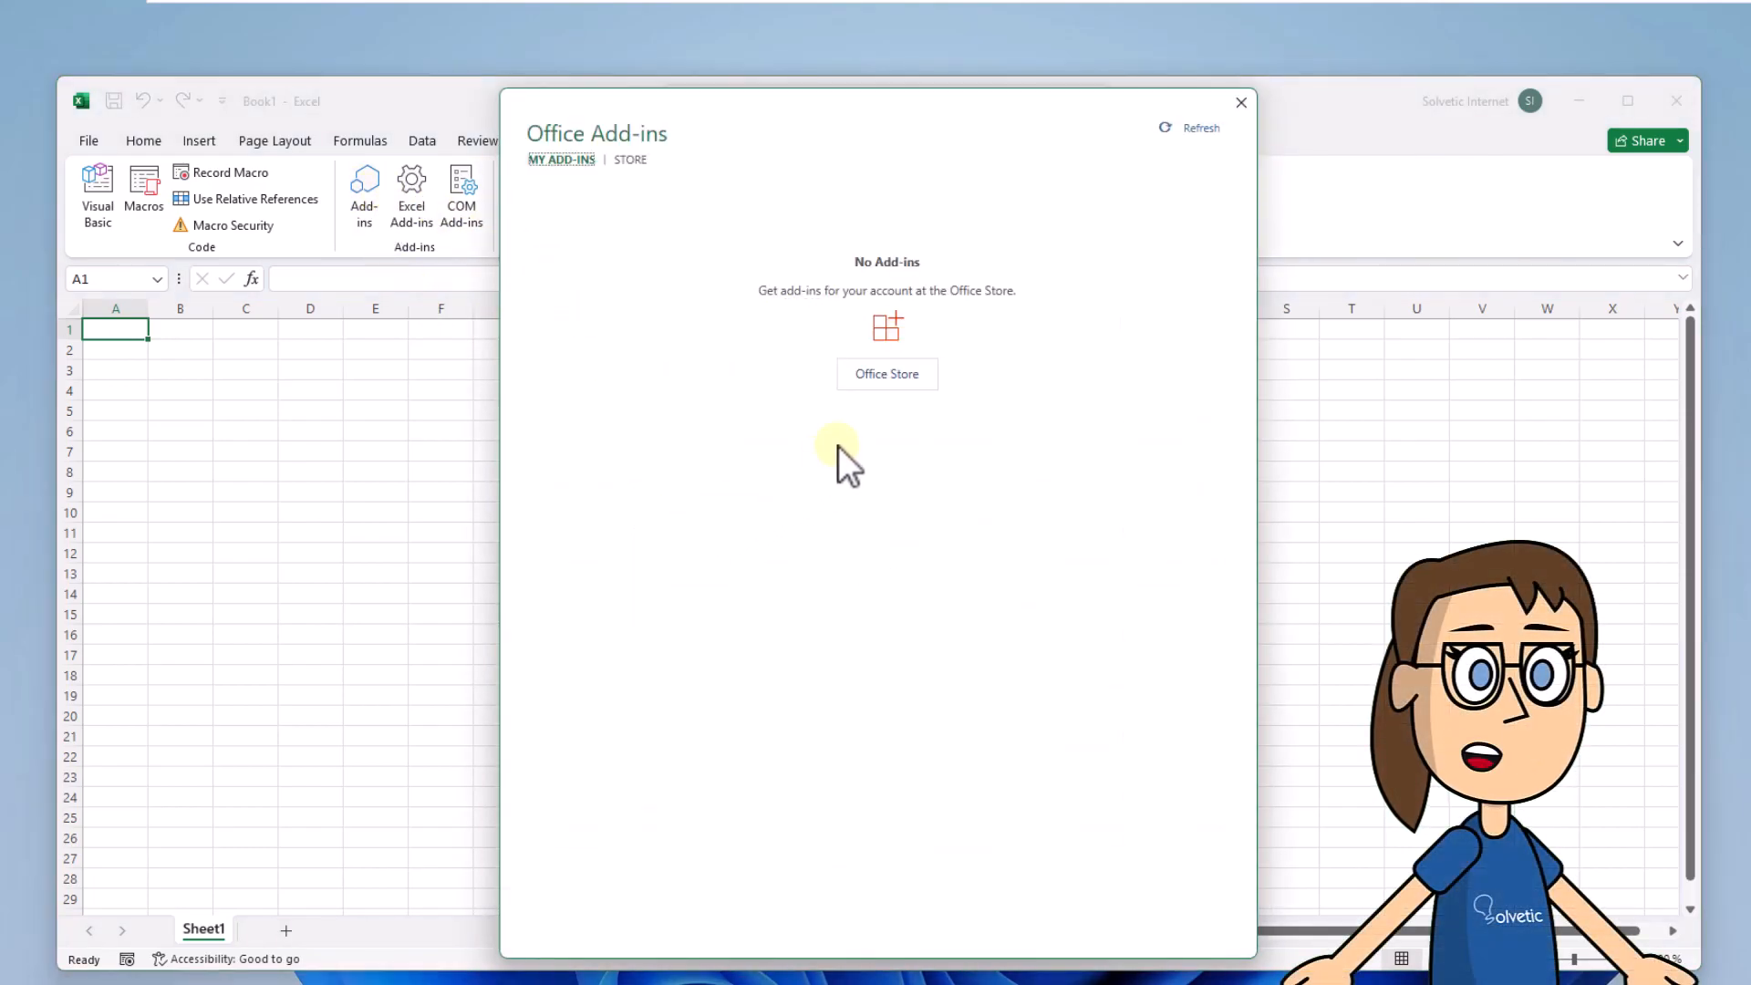
- Search the add-in store for "calendar" and add Mini Calendar and Date Picker to the sheet
left_click(627, 159)
type("cale")
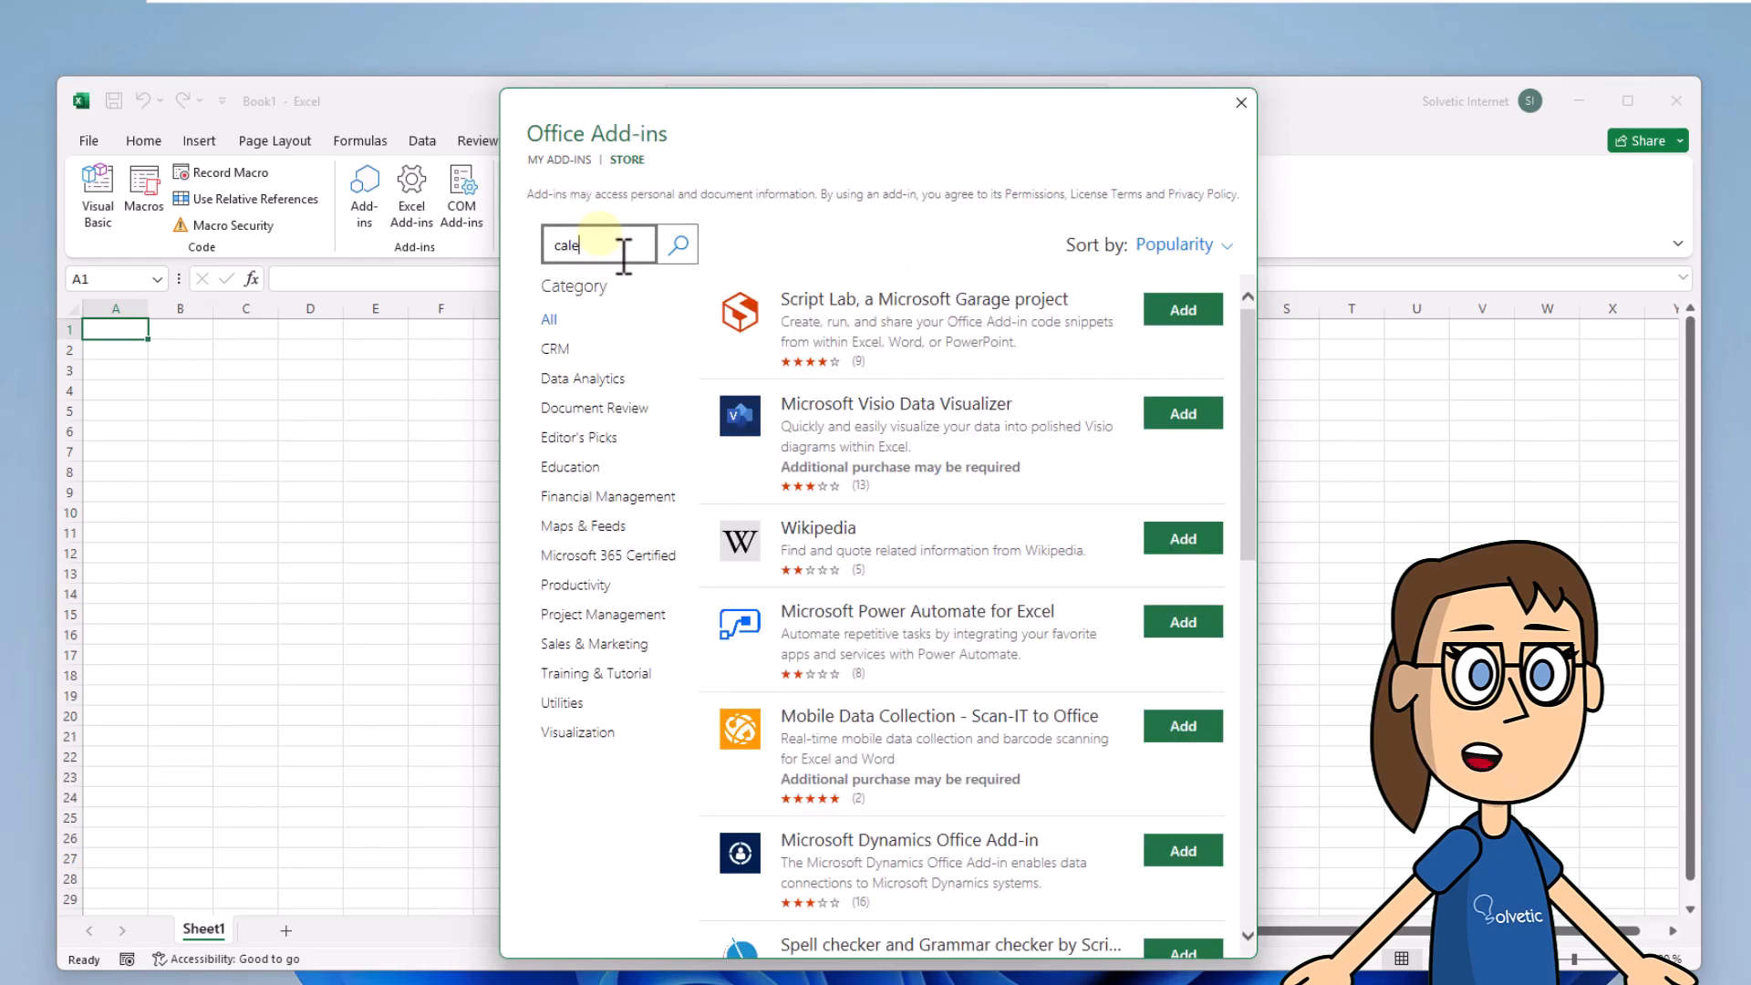
left_click(679, 244)
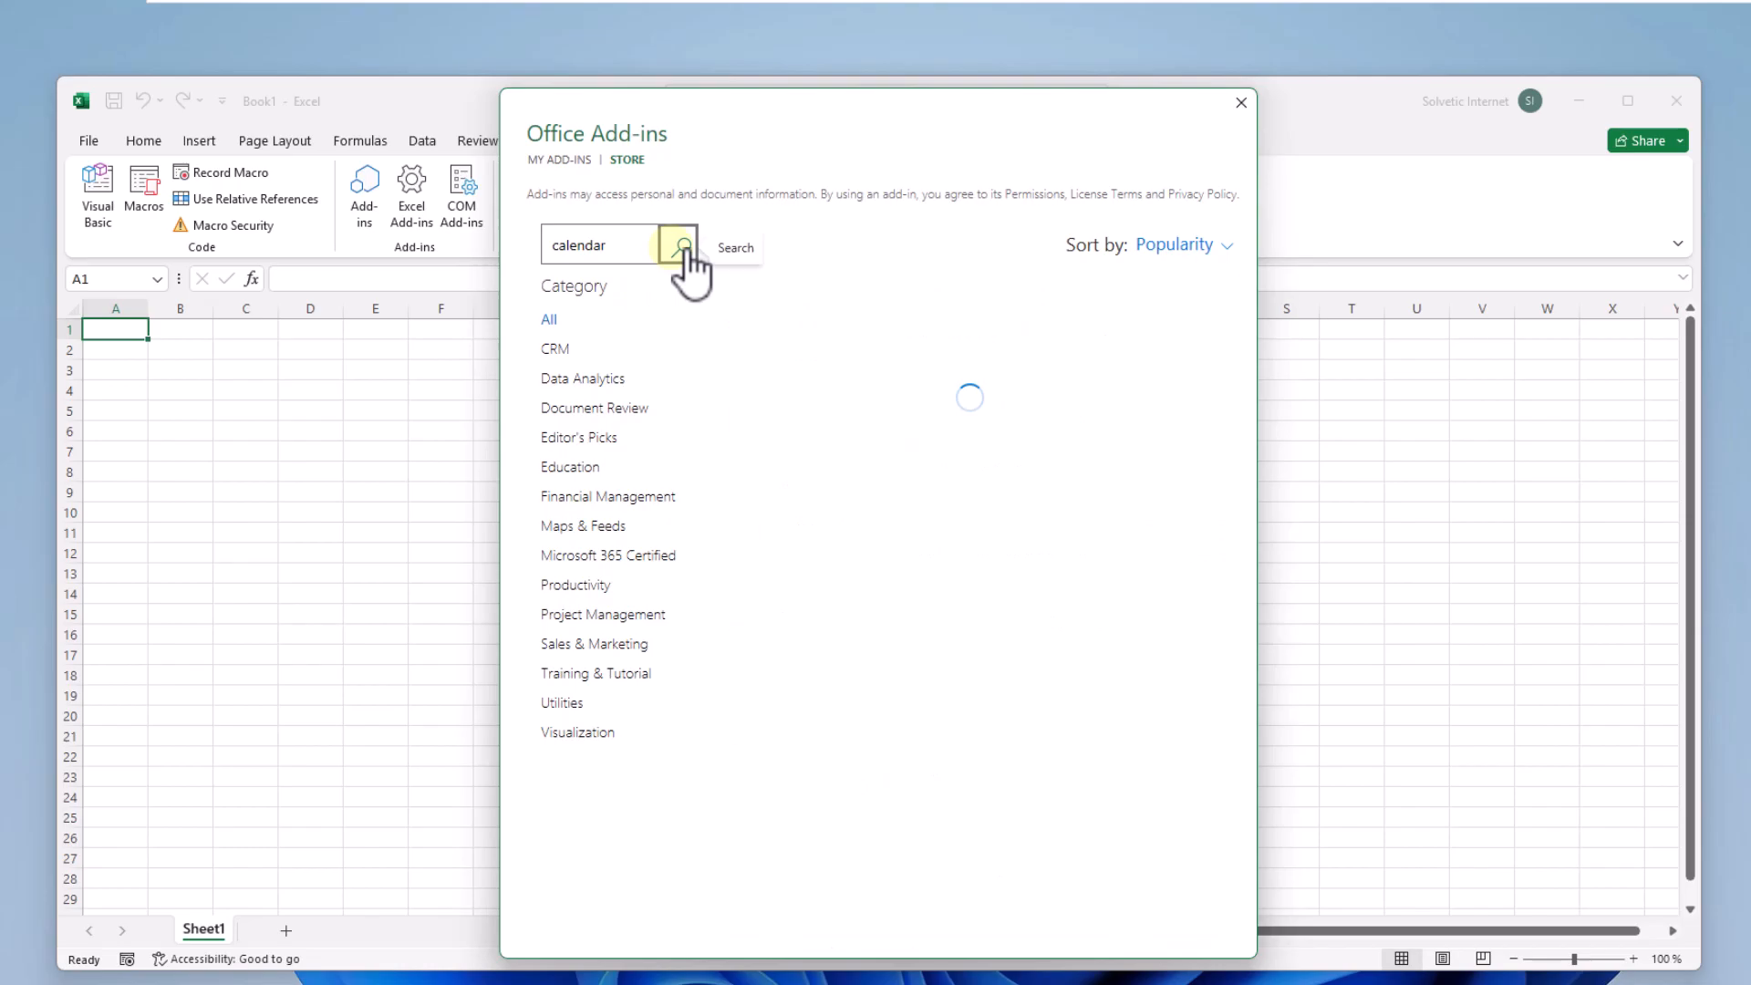
left_click(686, 244)
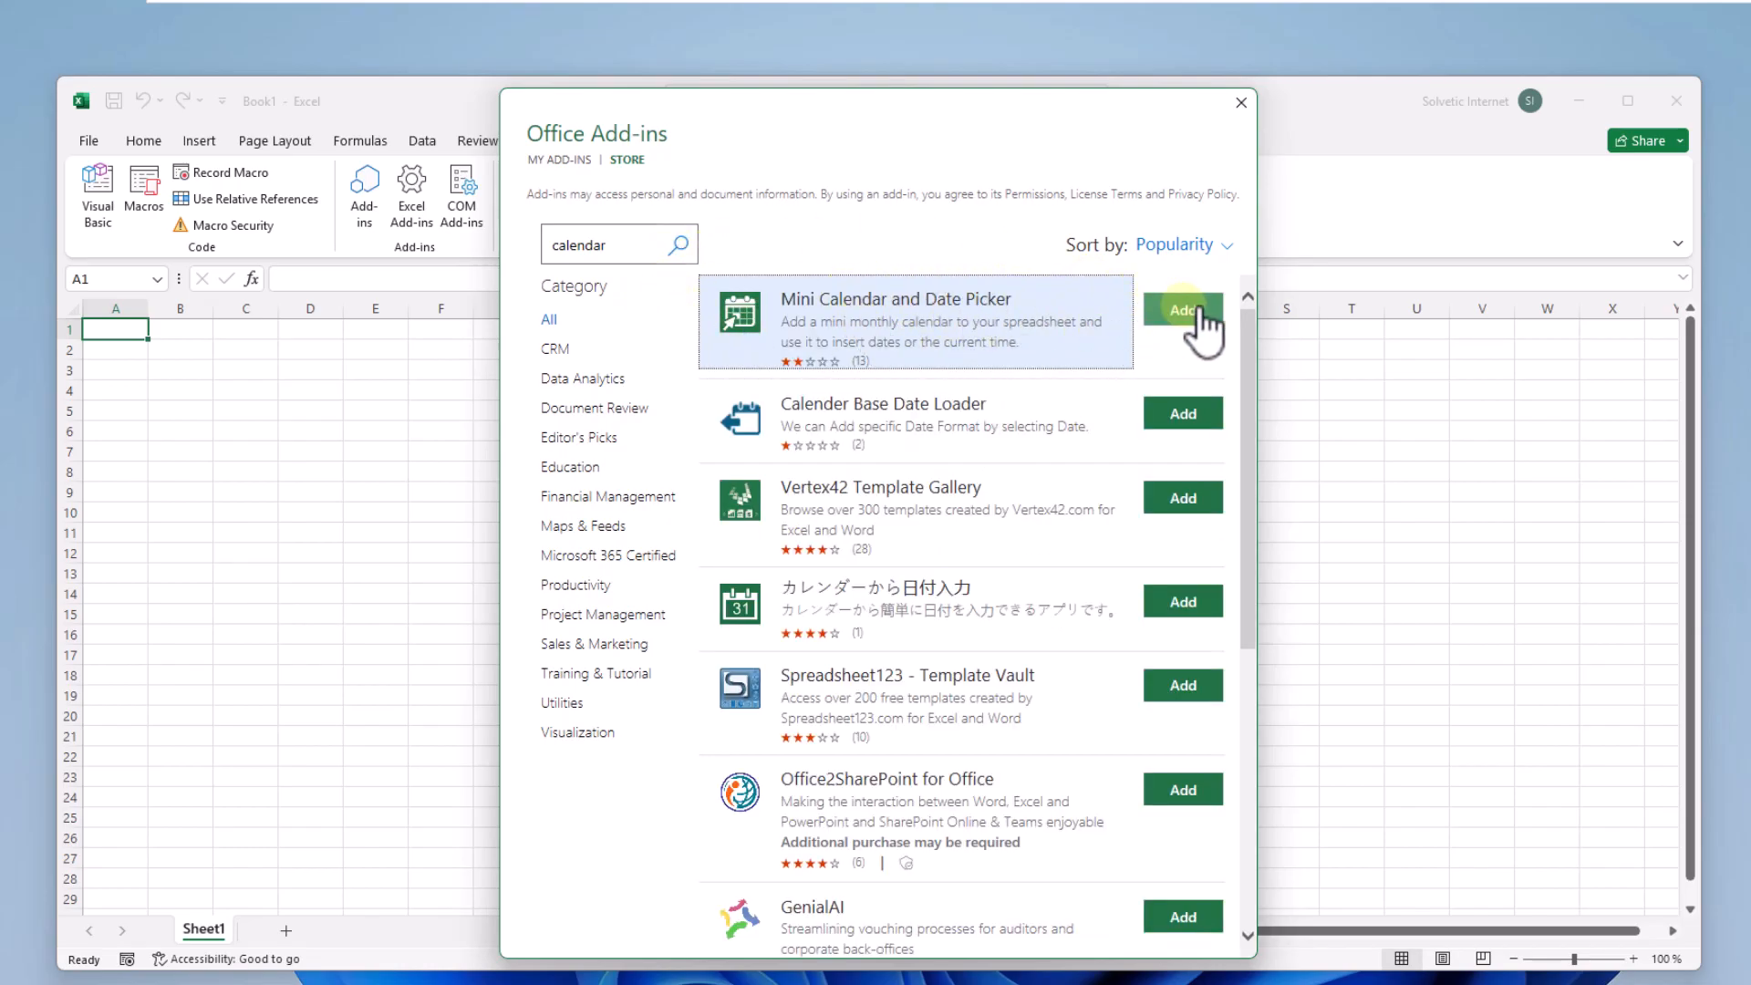
left_click(1182, 308)
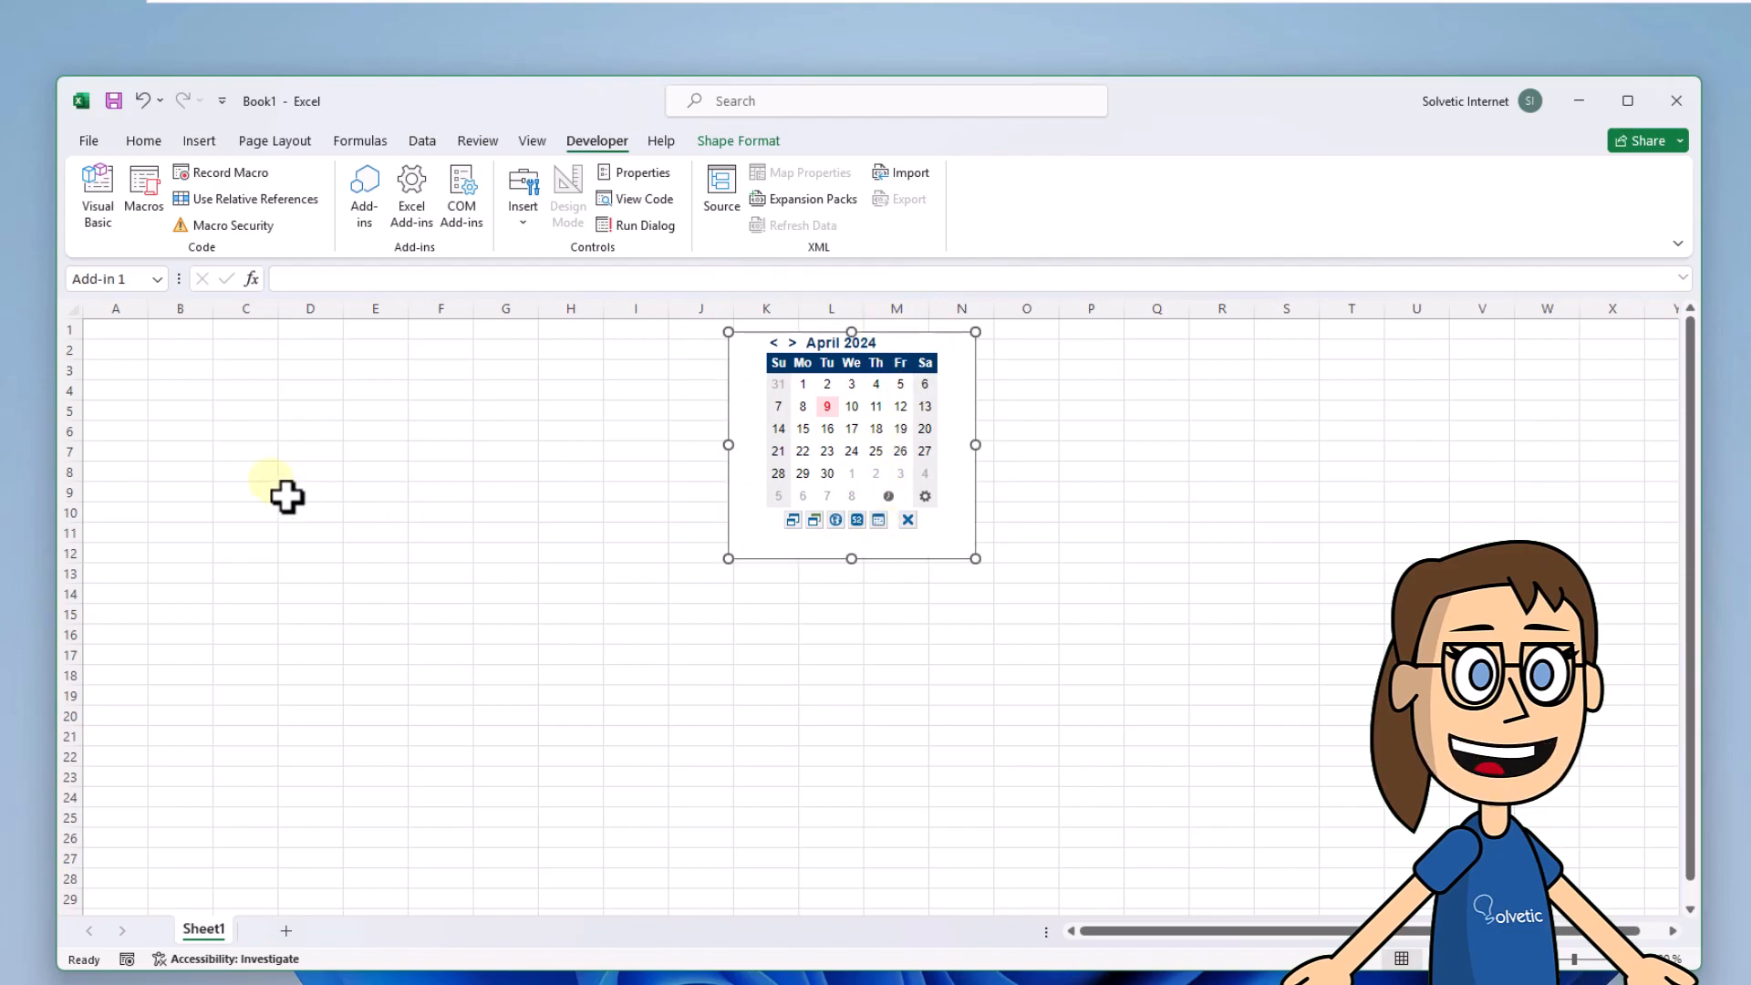
- Insert 09/04/2024 into C7 from the calendar, autofit column C, and select C9 for 30/04/2024
left_click(245, 453)
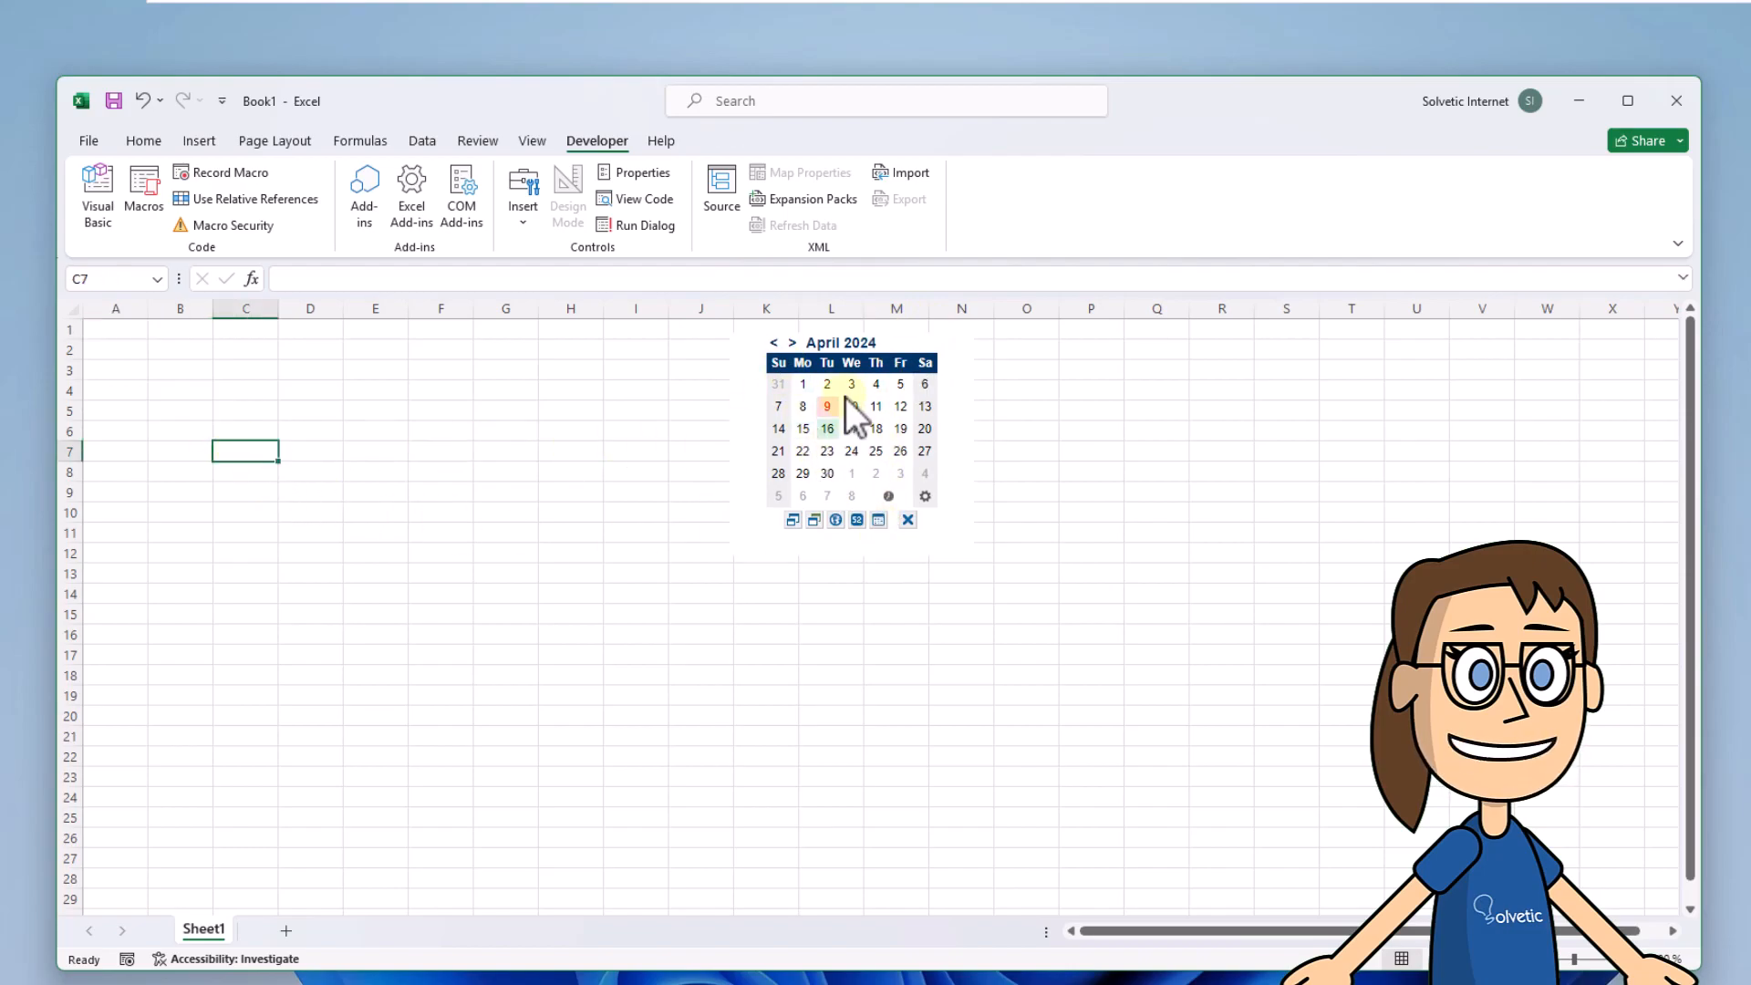
left_click(850, 405)
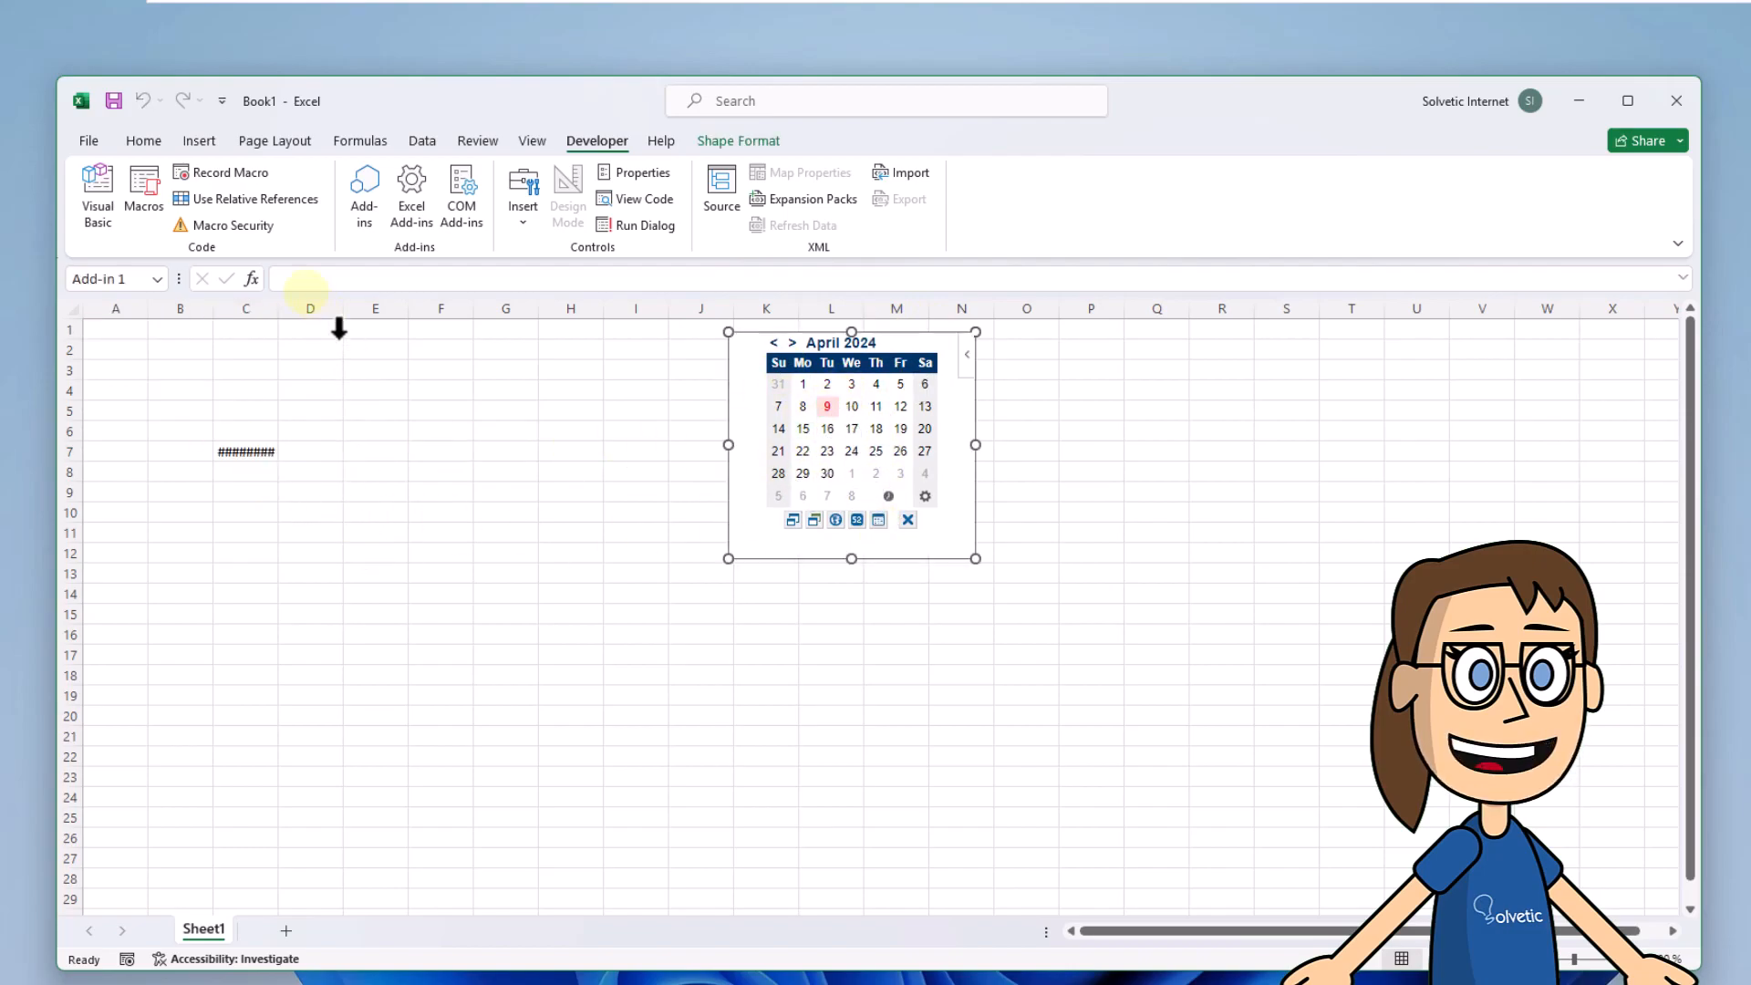
left_click(828, 407)
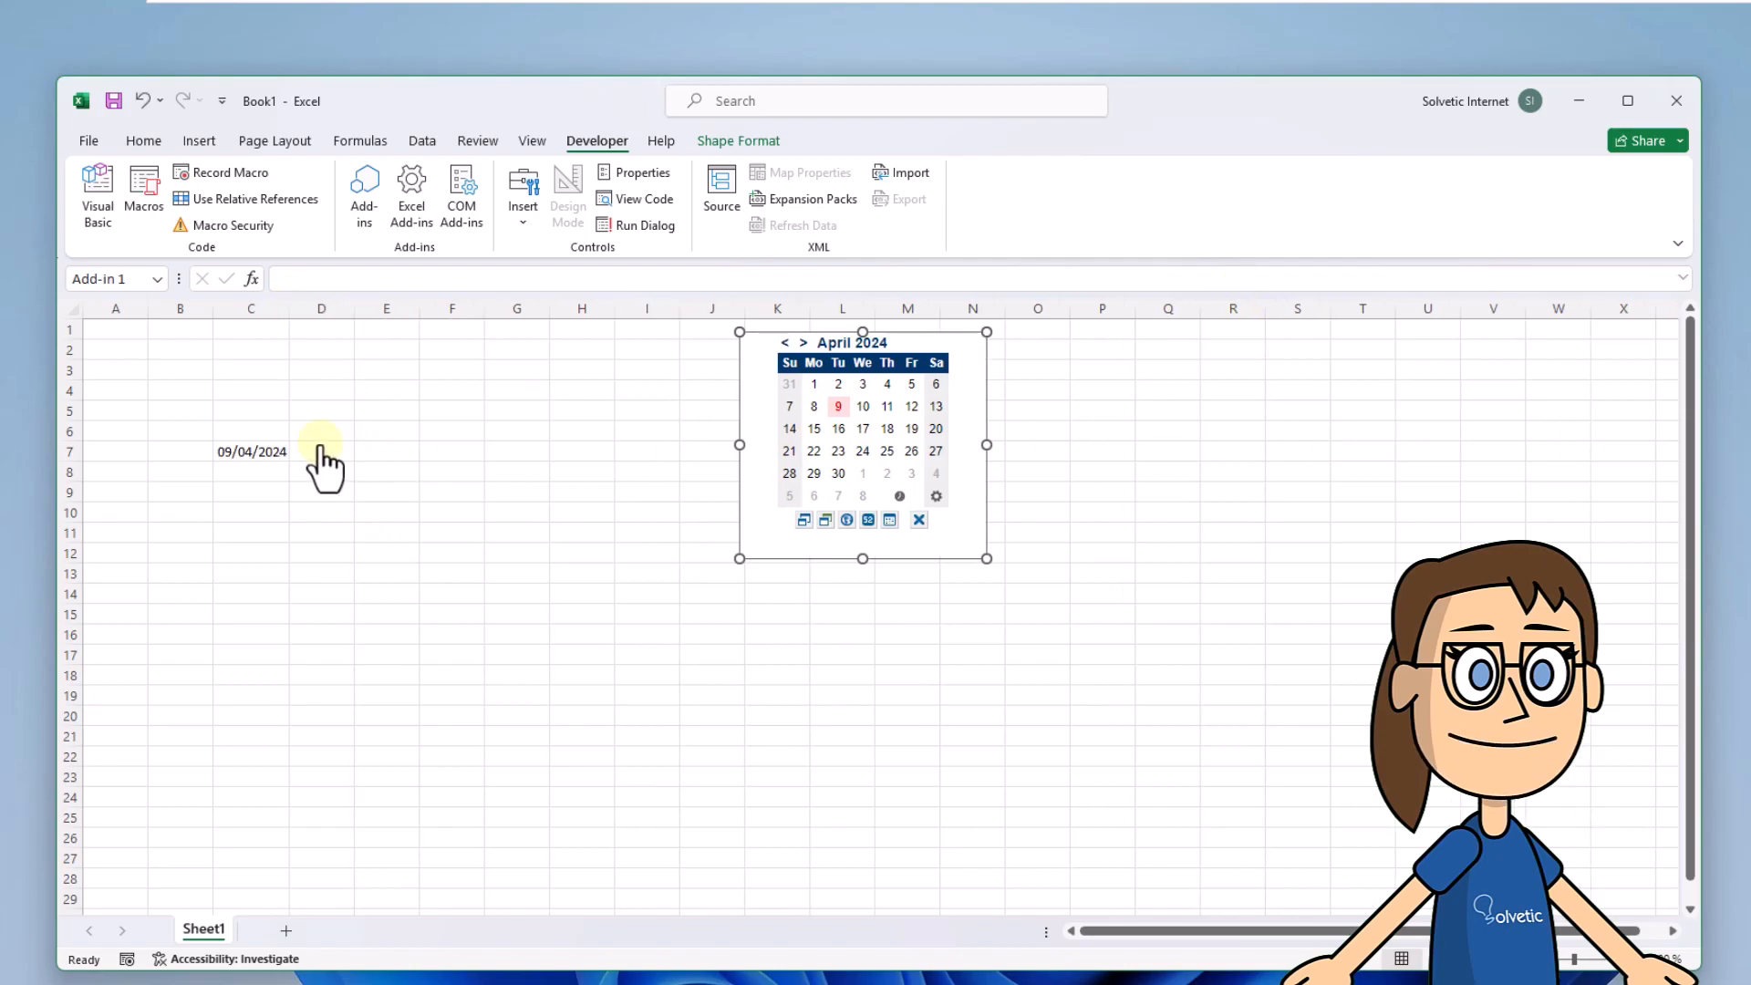
left_click(321, 350)
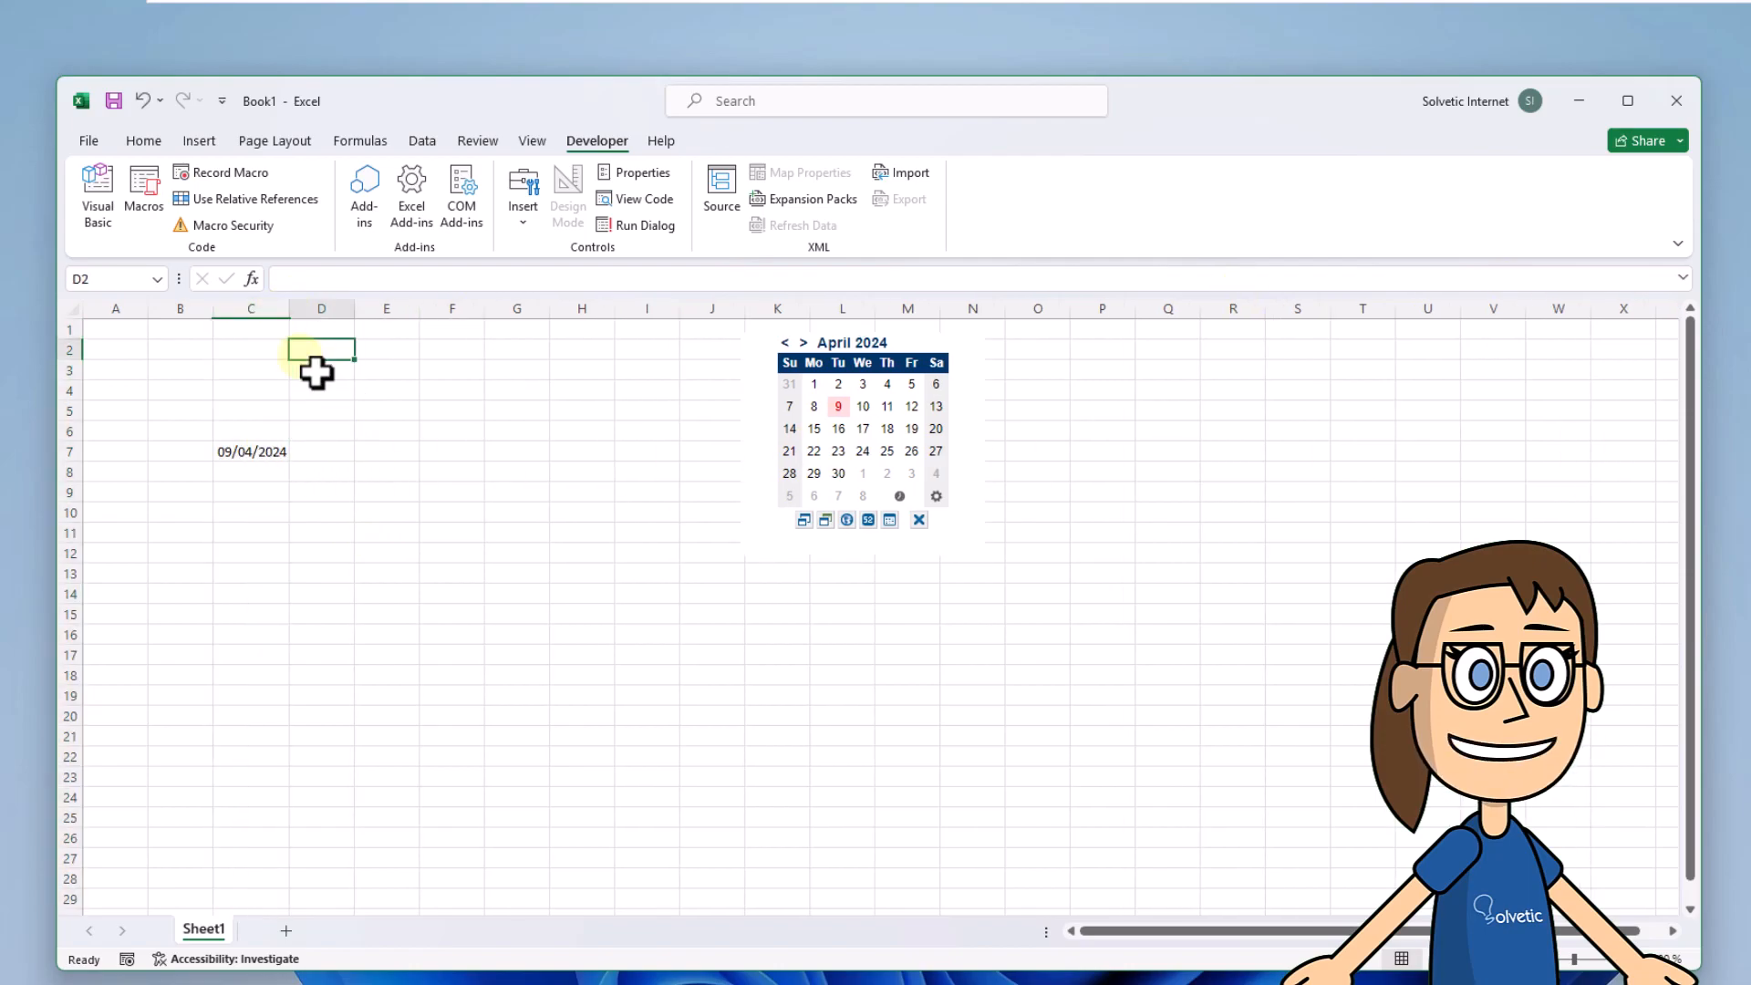
left_click(252, 370)
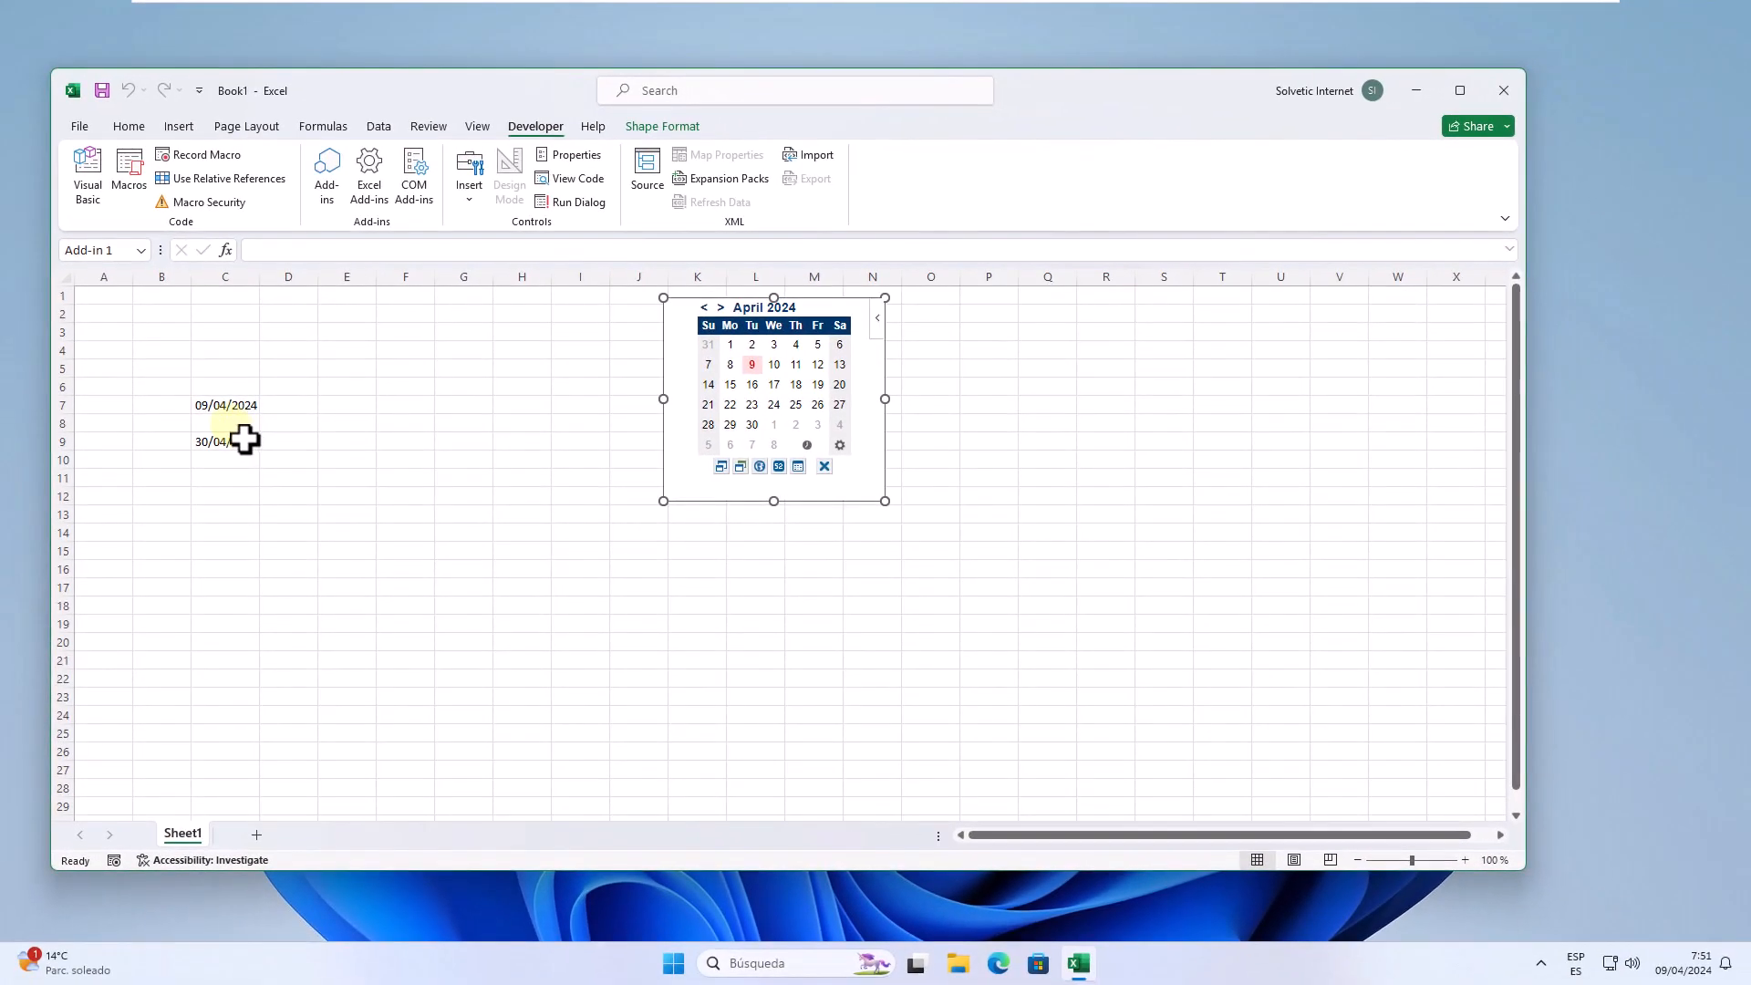
- Advance the mini calendar two months to June 2024 for the 12/06/2024 entry in C8
left_click(720, 307)
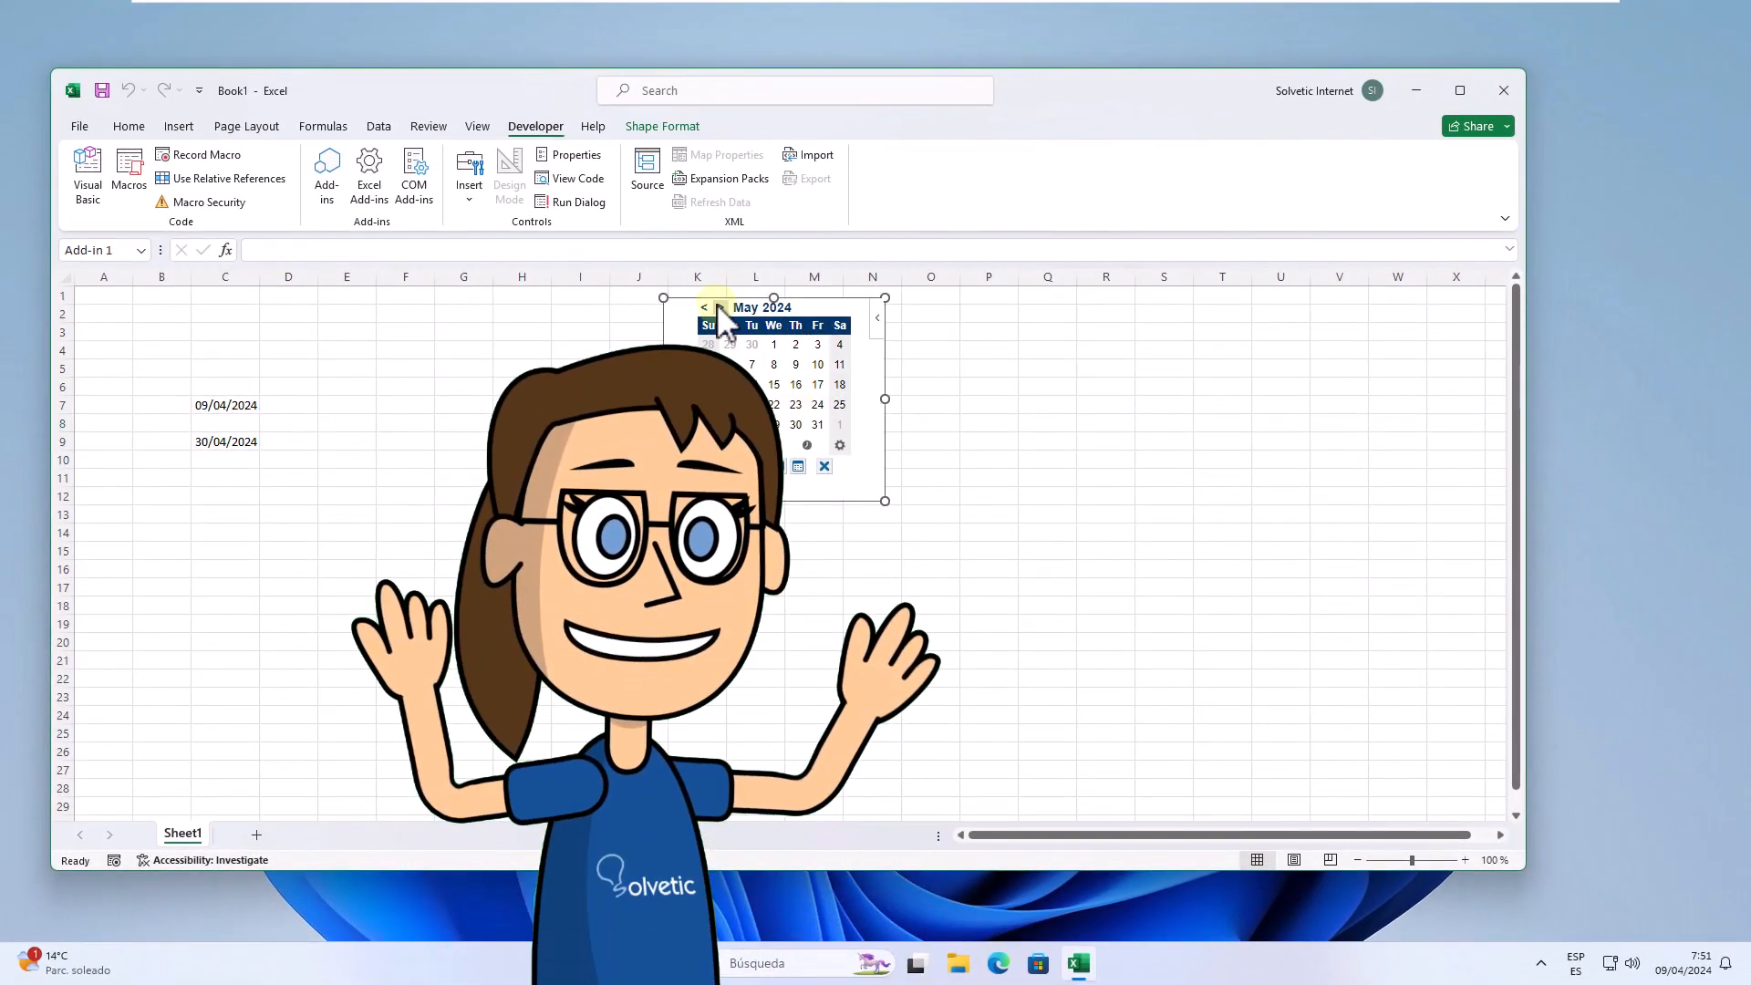
left_click(720, 306)
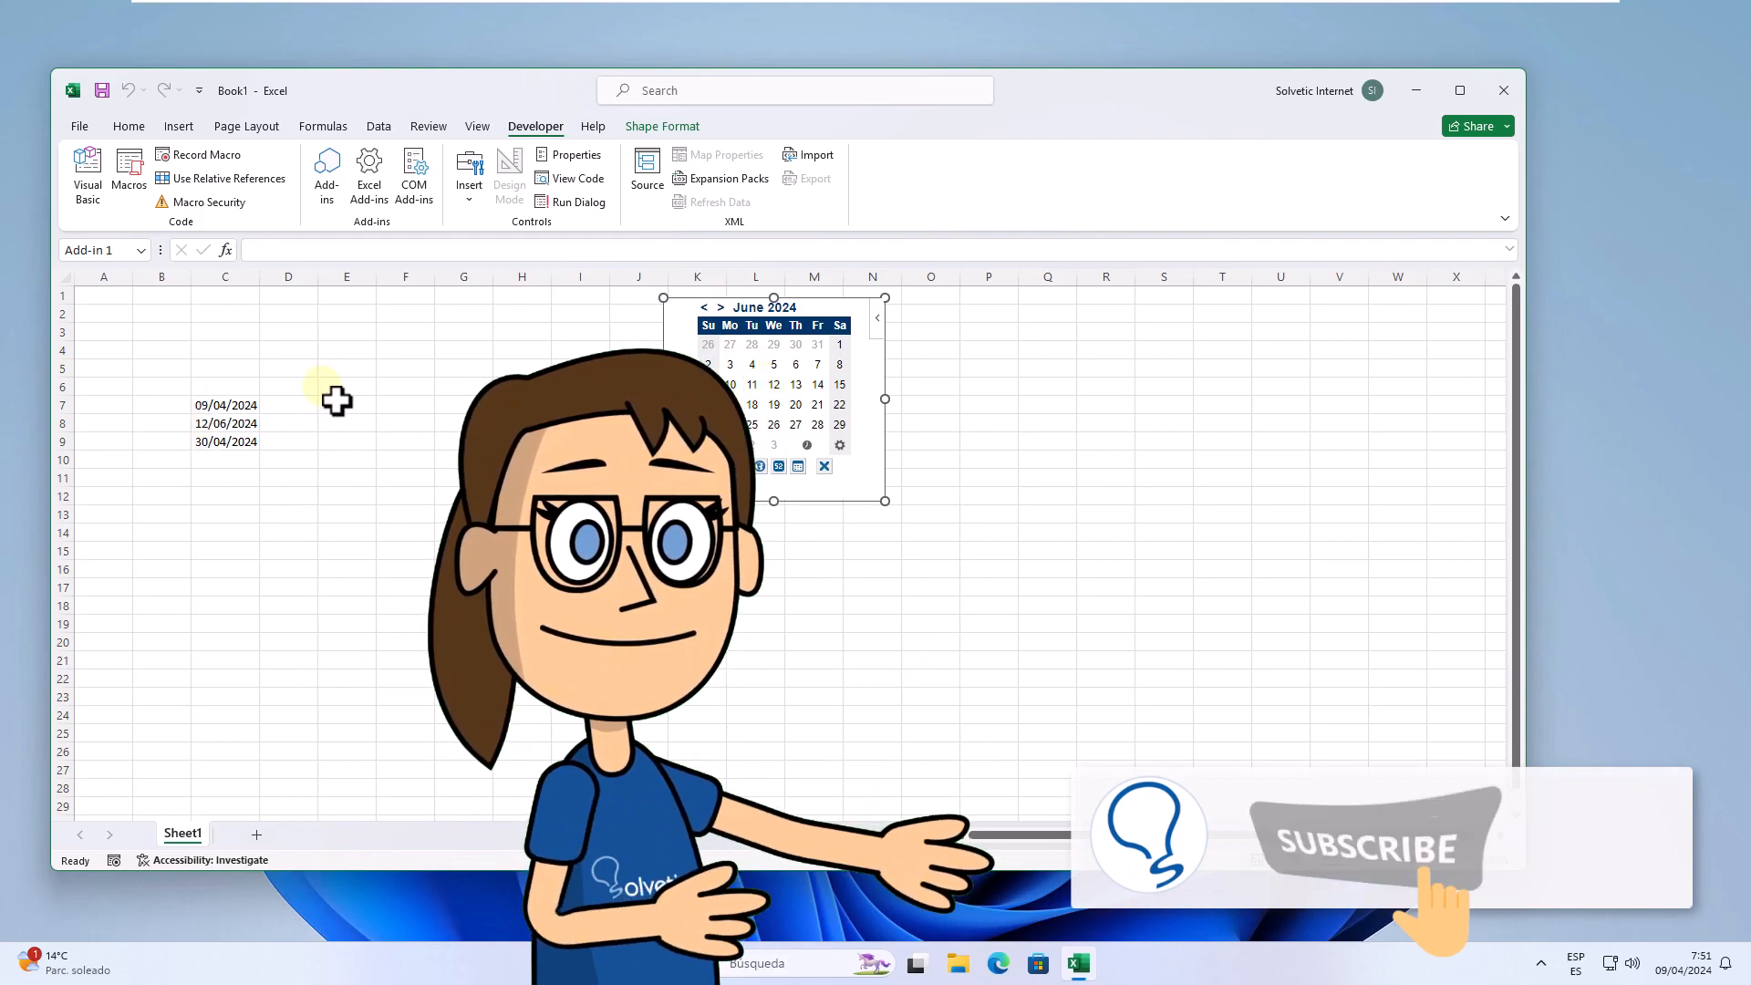